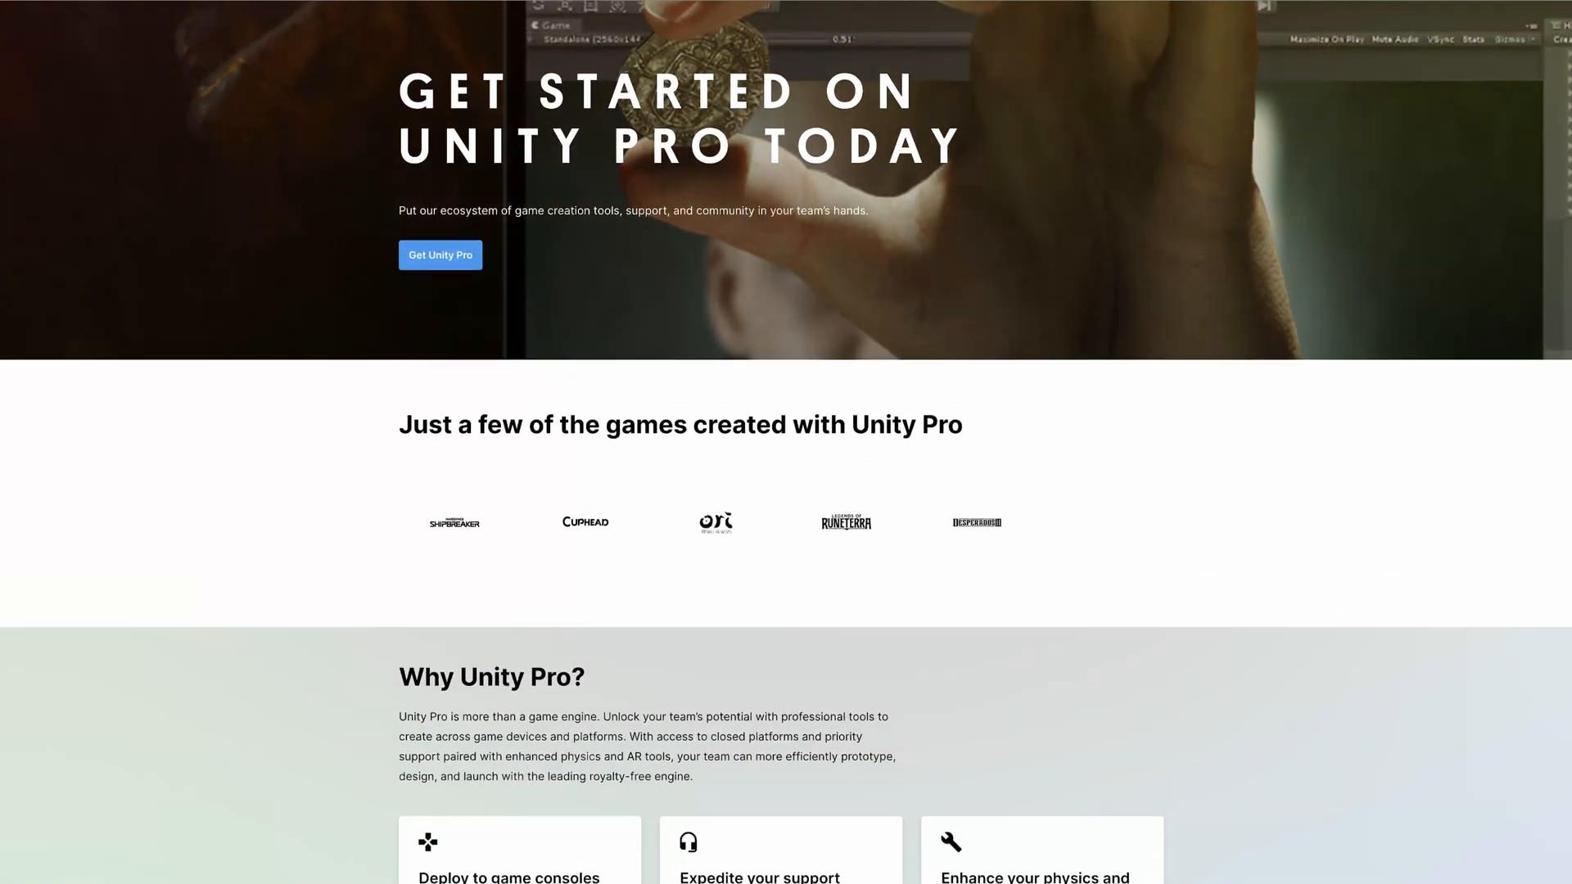
# Accept the Unity Personal eligibility terms and follow the Plus/Pro link to the comparison chart
pyautogui.click(439, 255)
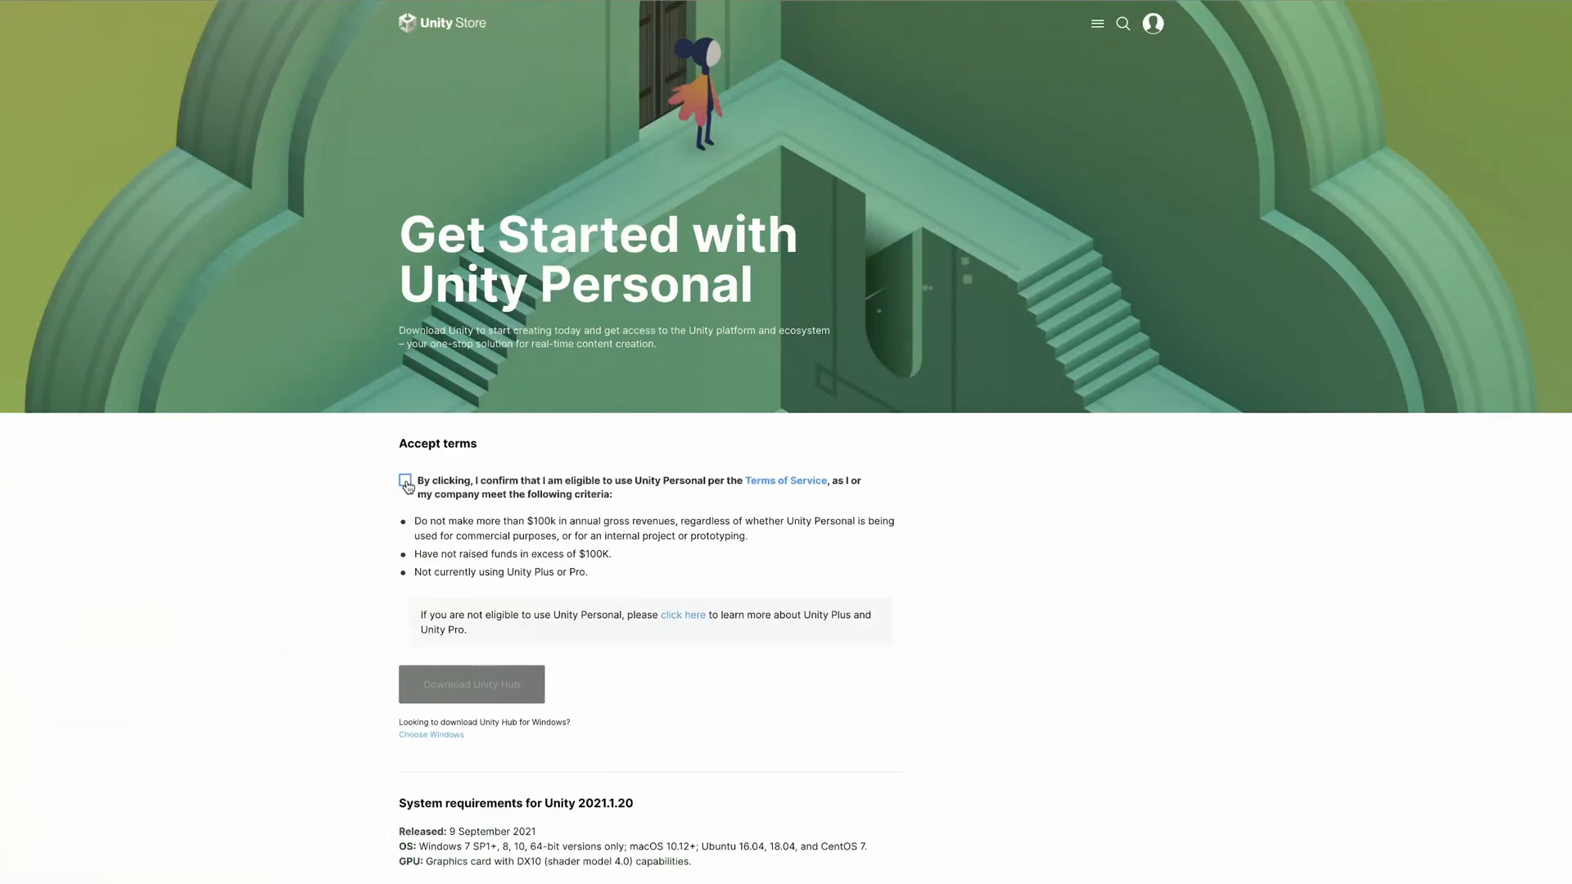
pyautogui.click(406, 481)
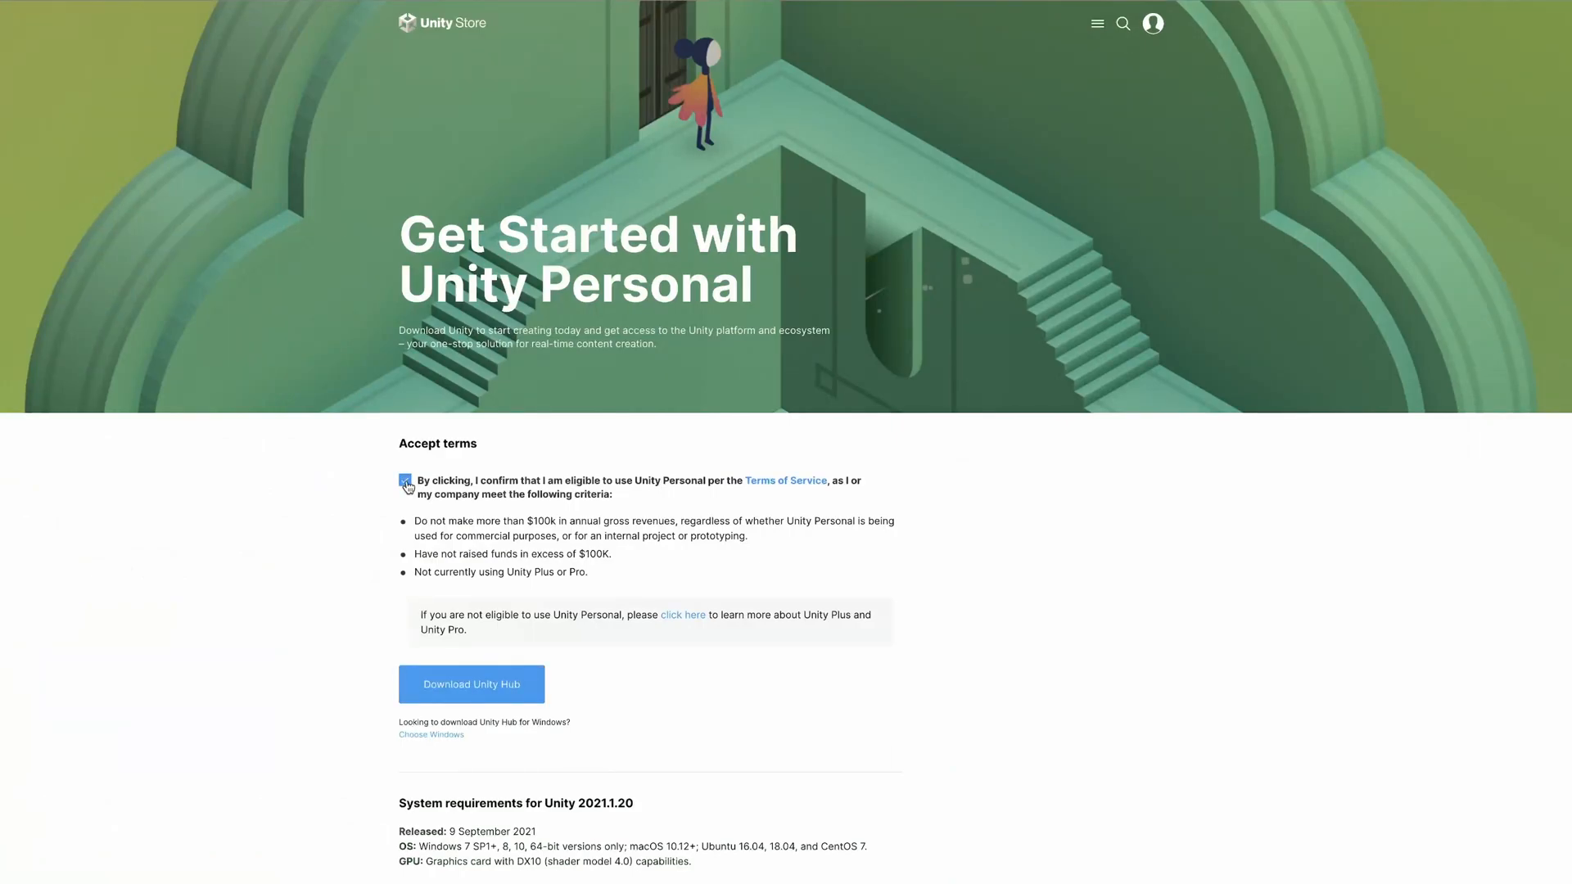
pyautogui.click(405, 480)
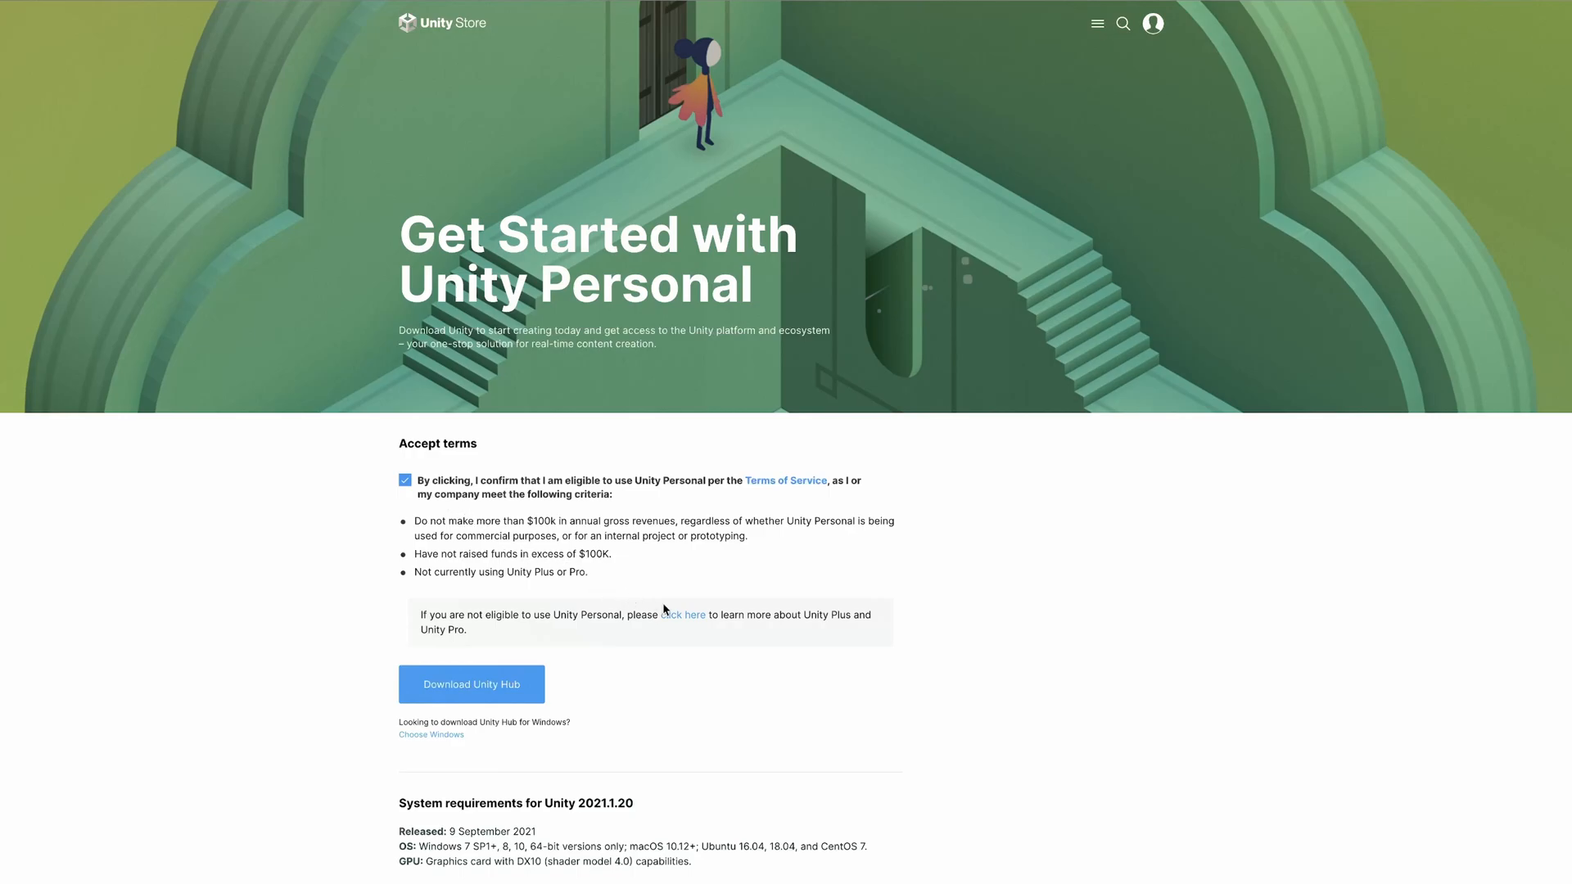
pyautogui.moveTo(792, 649)
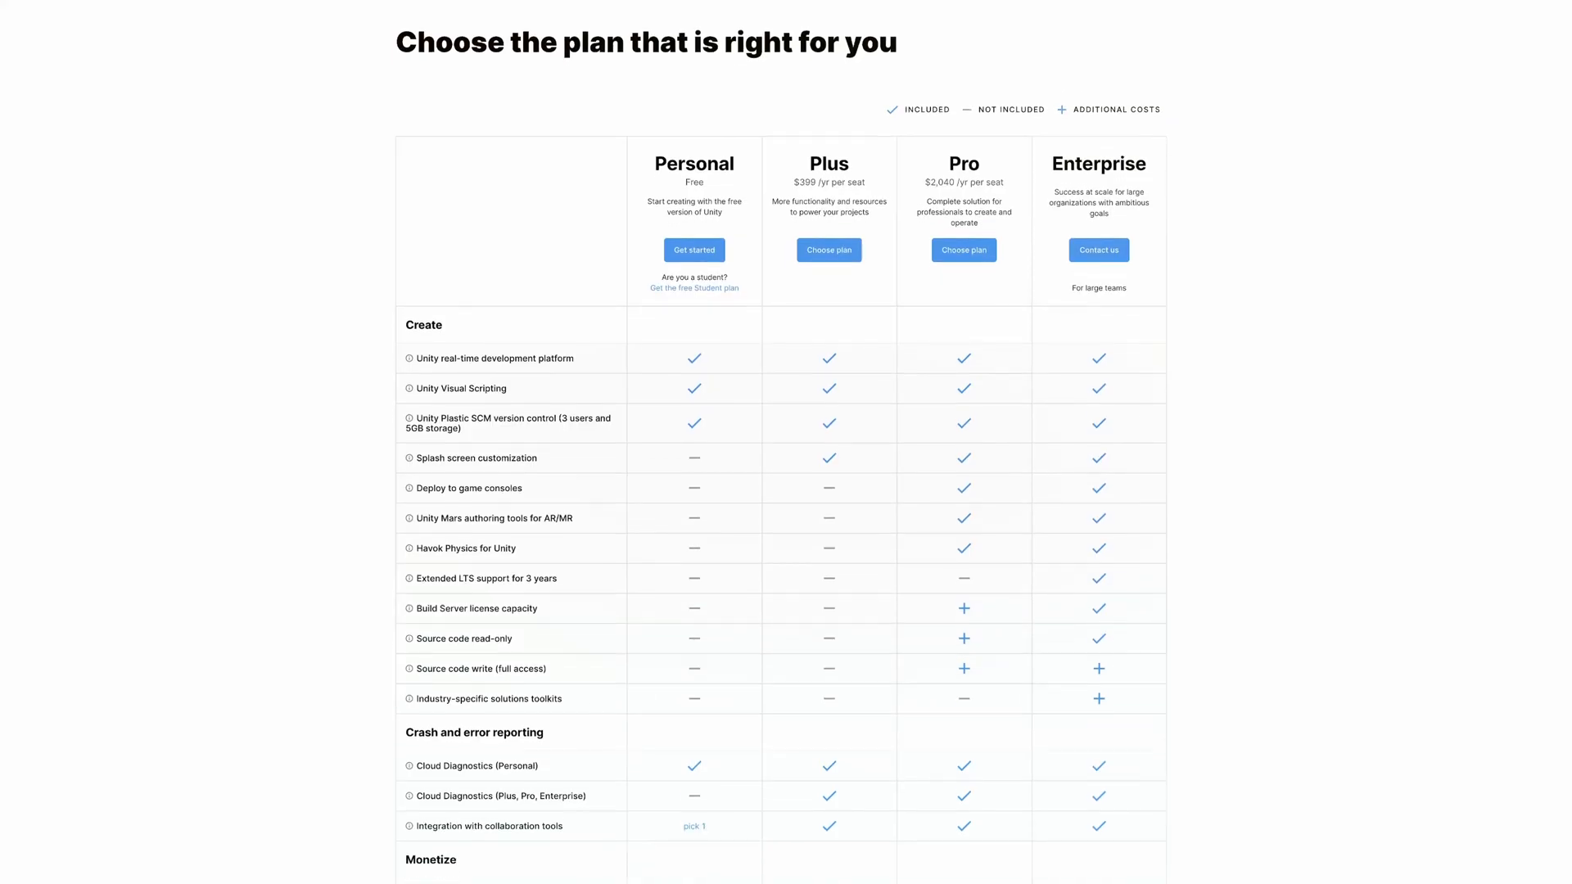
pyautogui.scroll(-3)
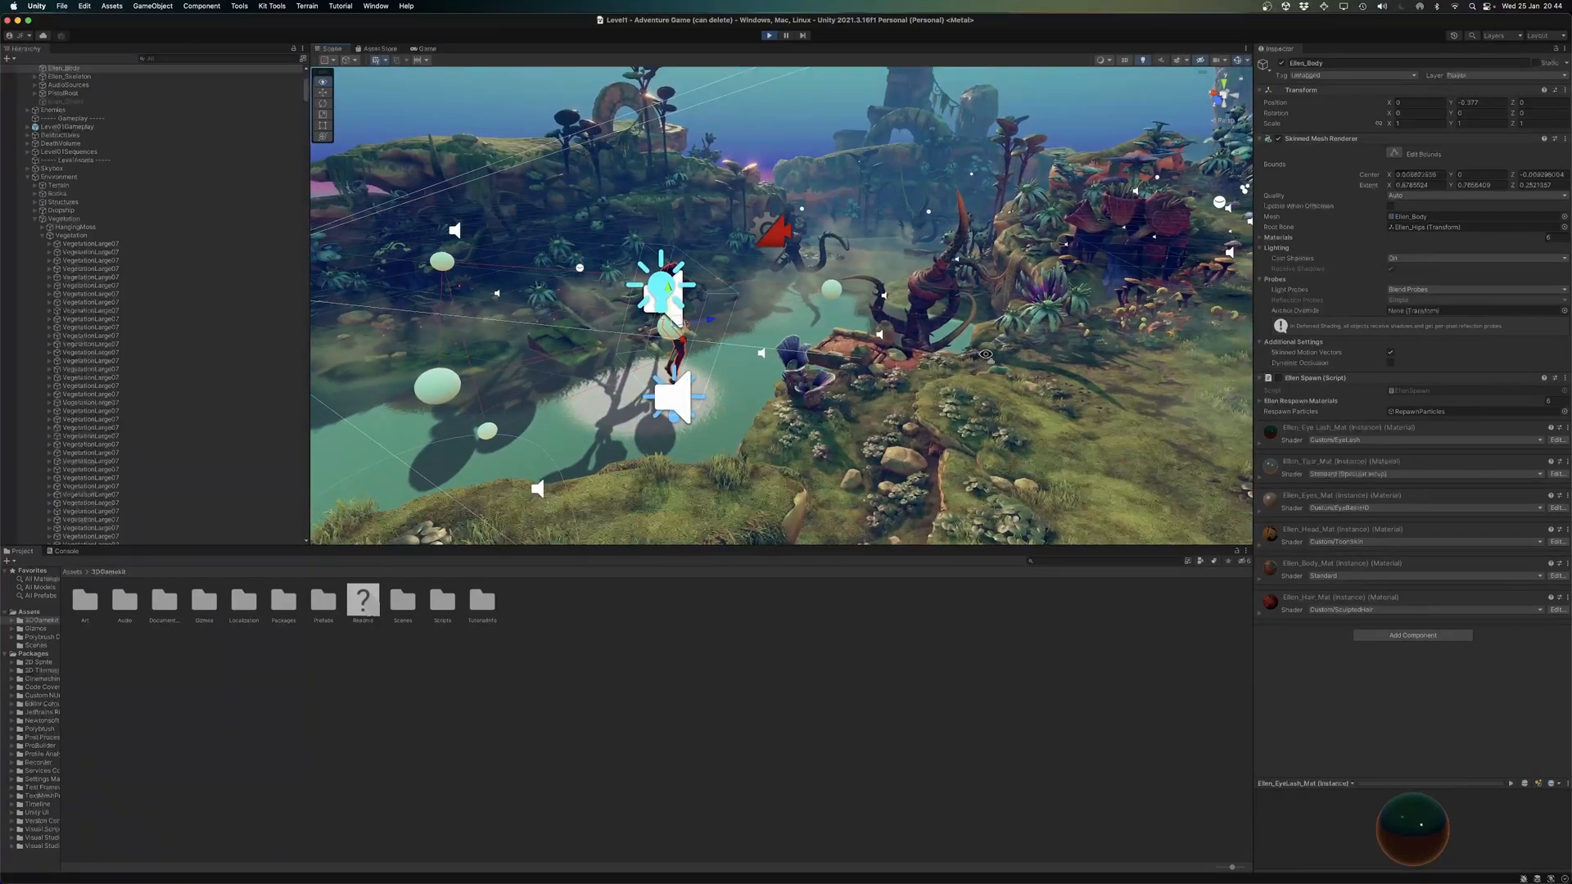
pyautogui.click(770, 35)
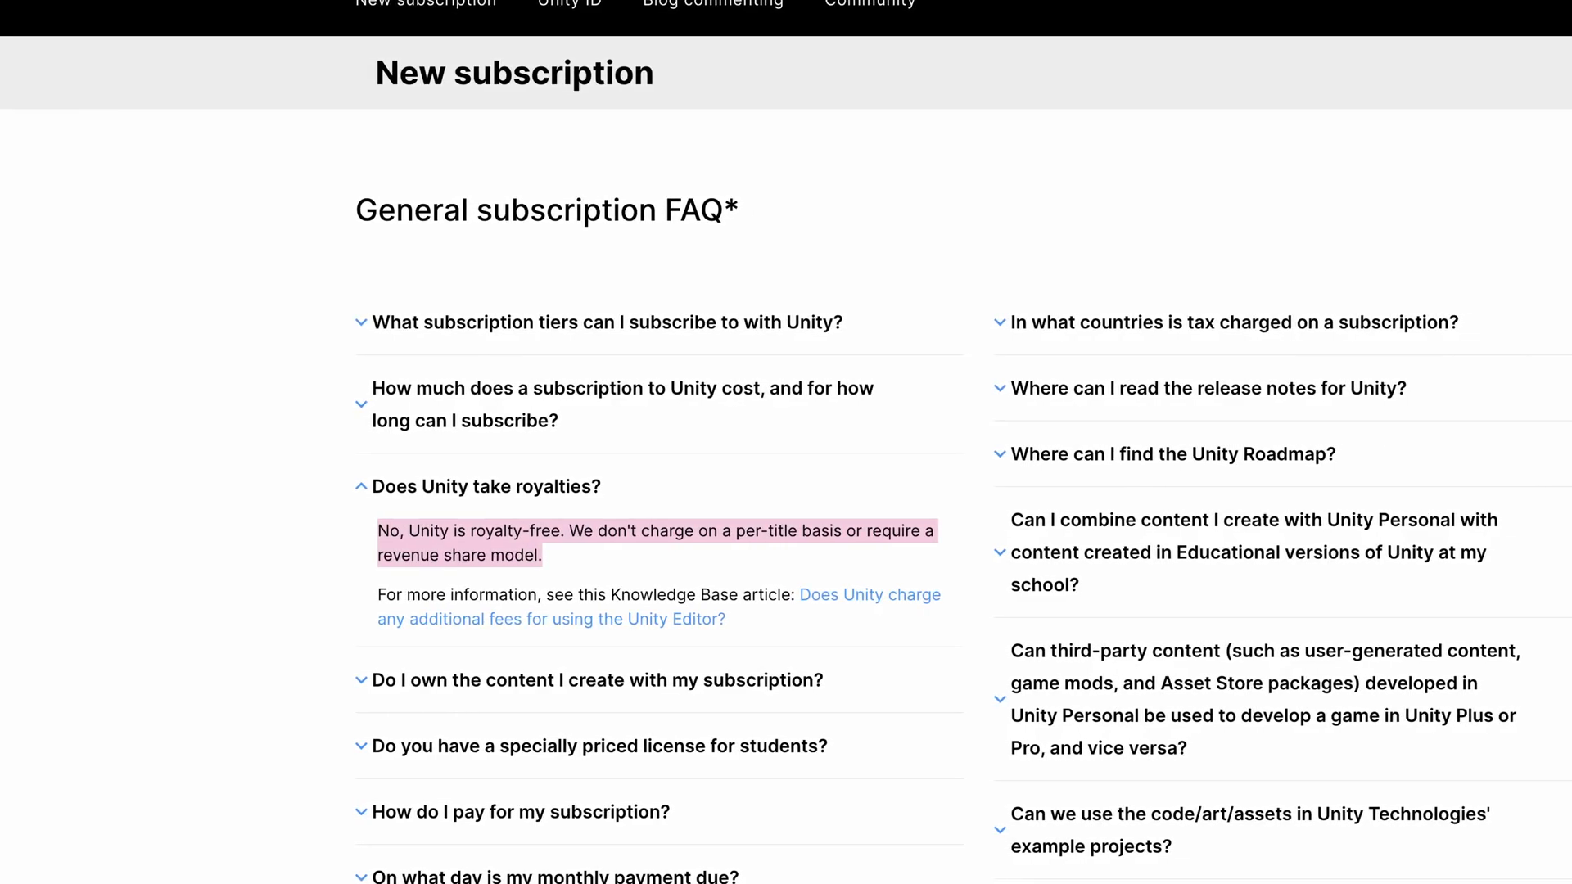
pyautogui.click(870, 594)
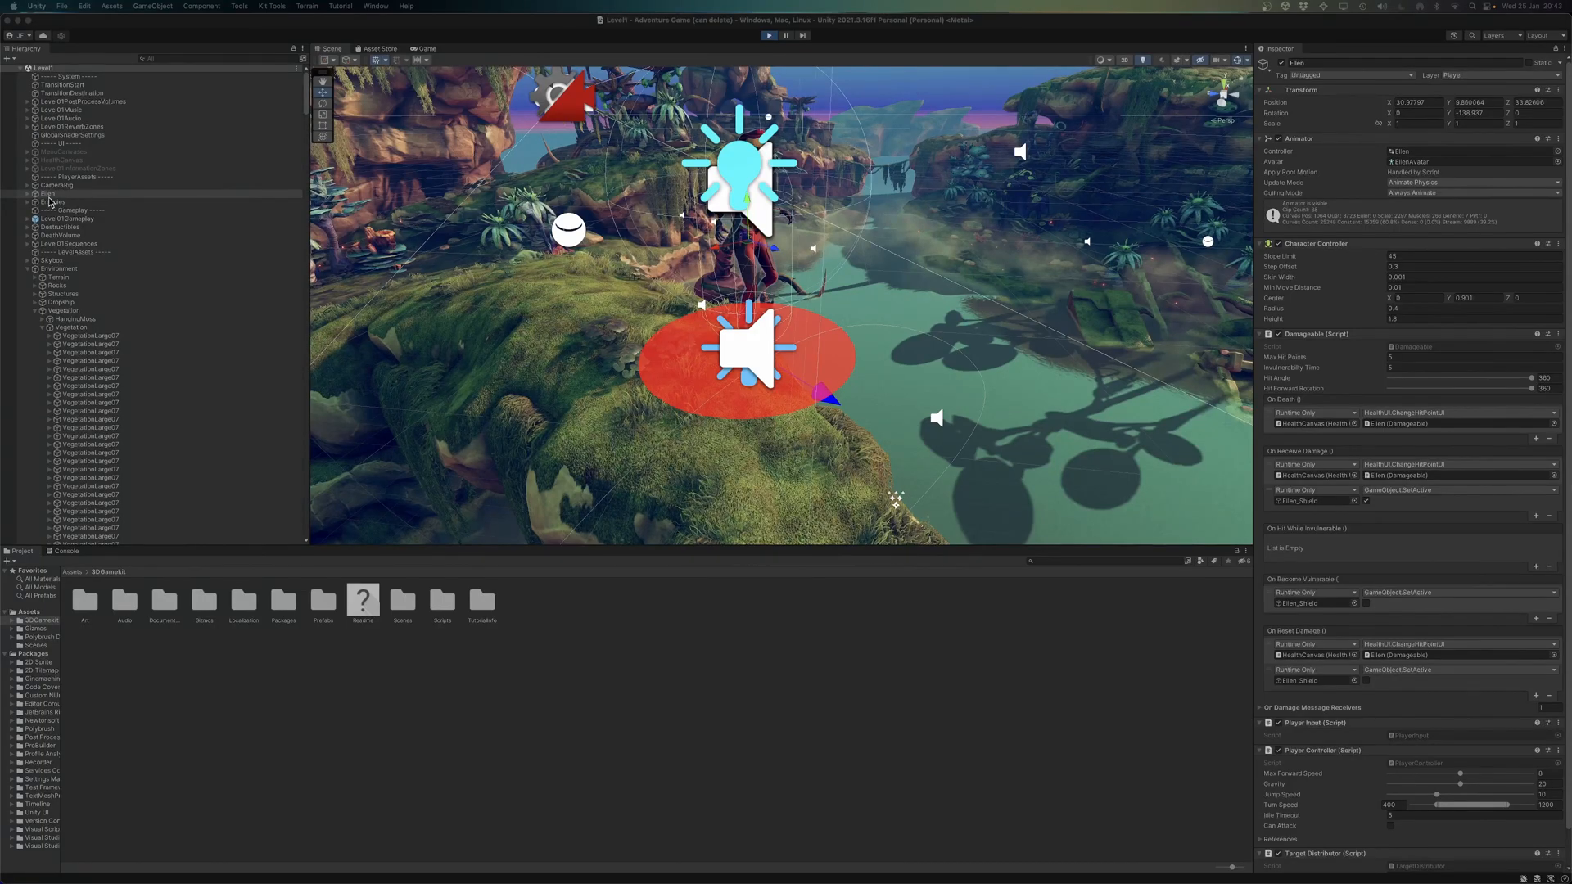
pyautogui.click(31, 193)
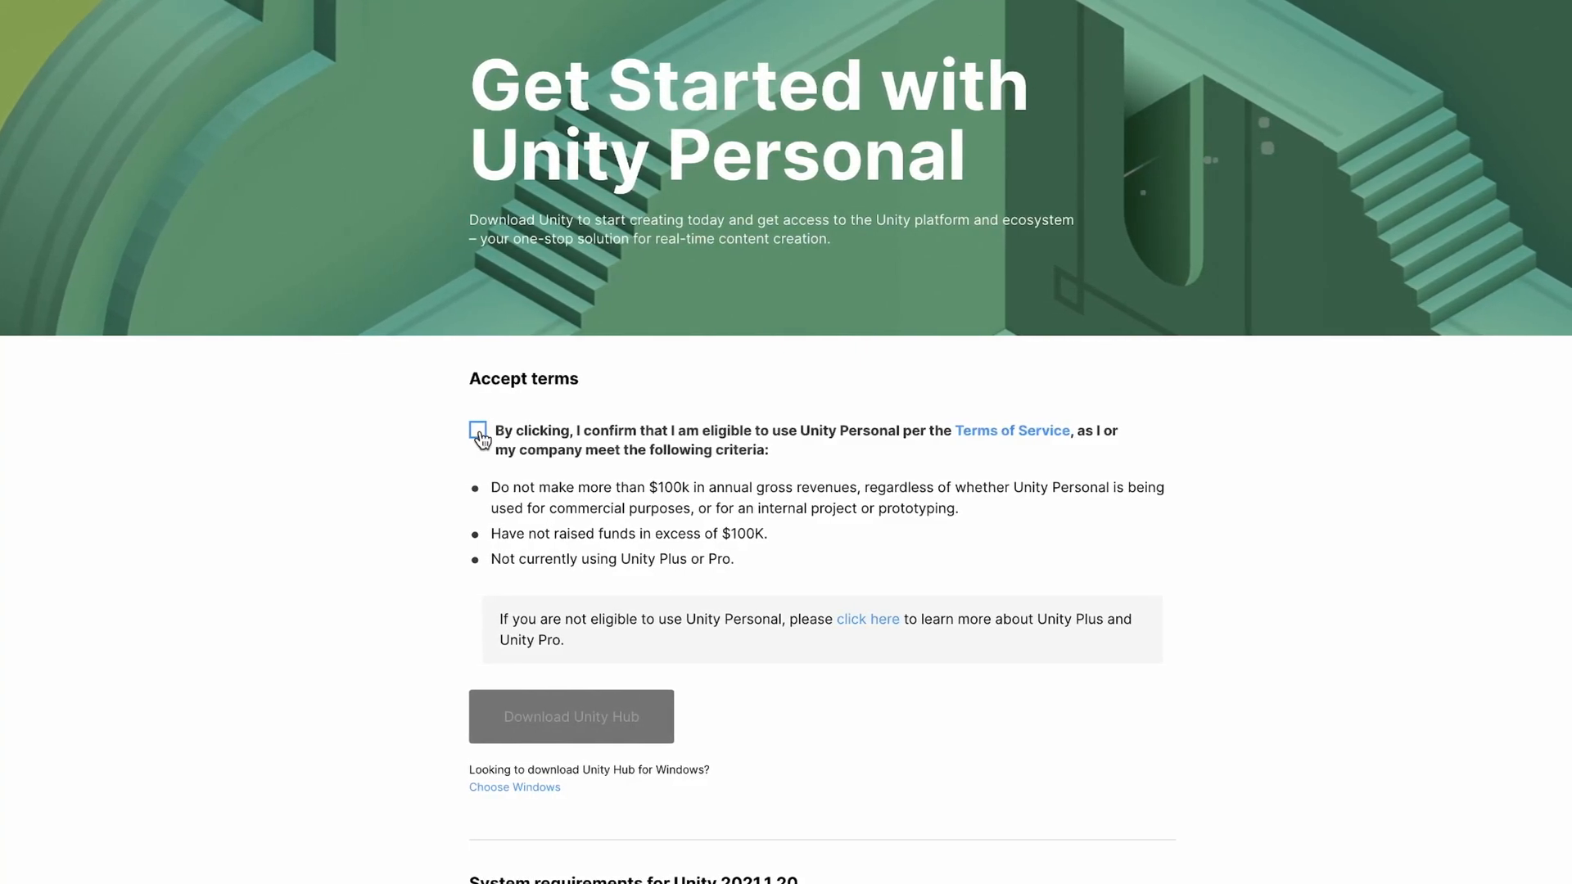
# Tick the Unity Personal eligibility terms checkbox
pyautogui.click(476, 430)
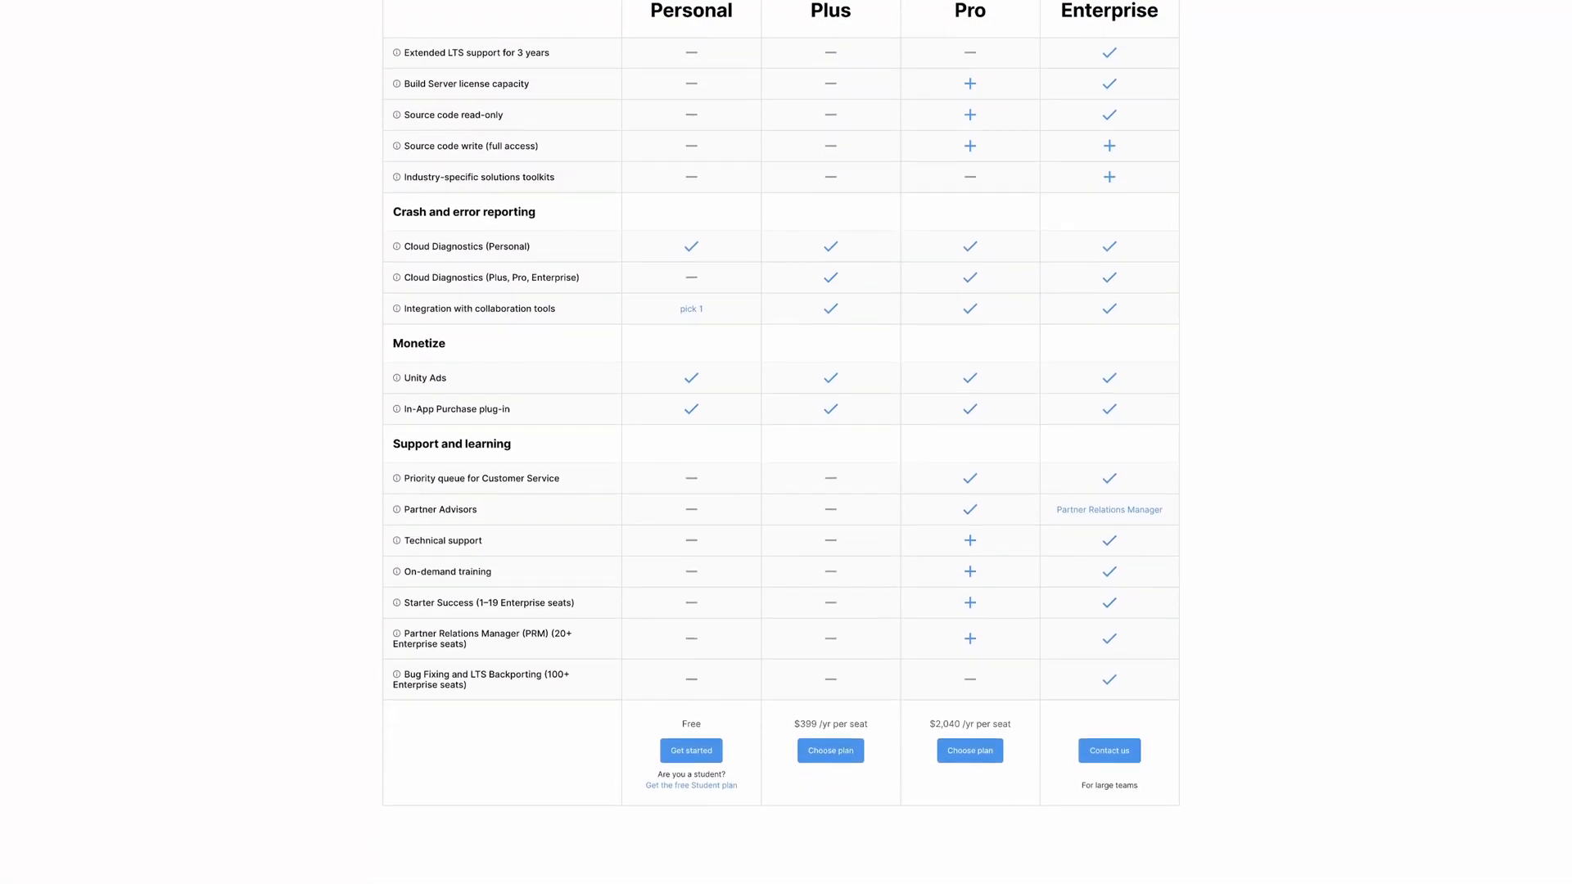
pyautogui.scroll(3)
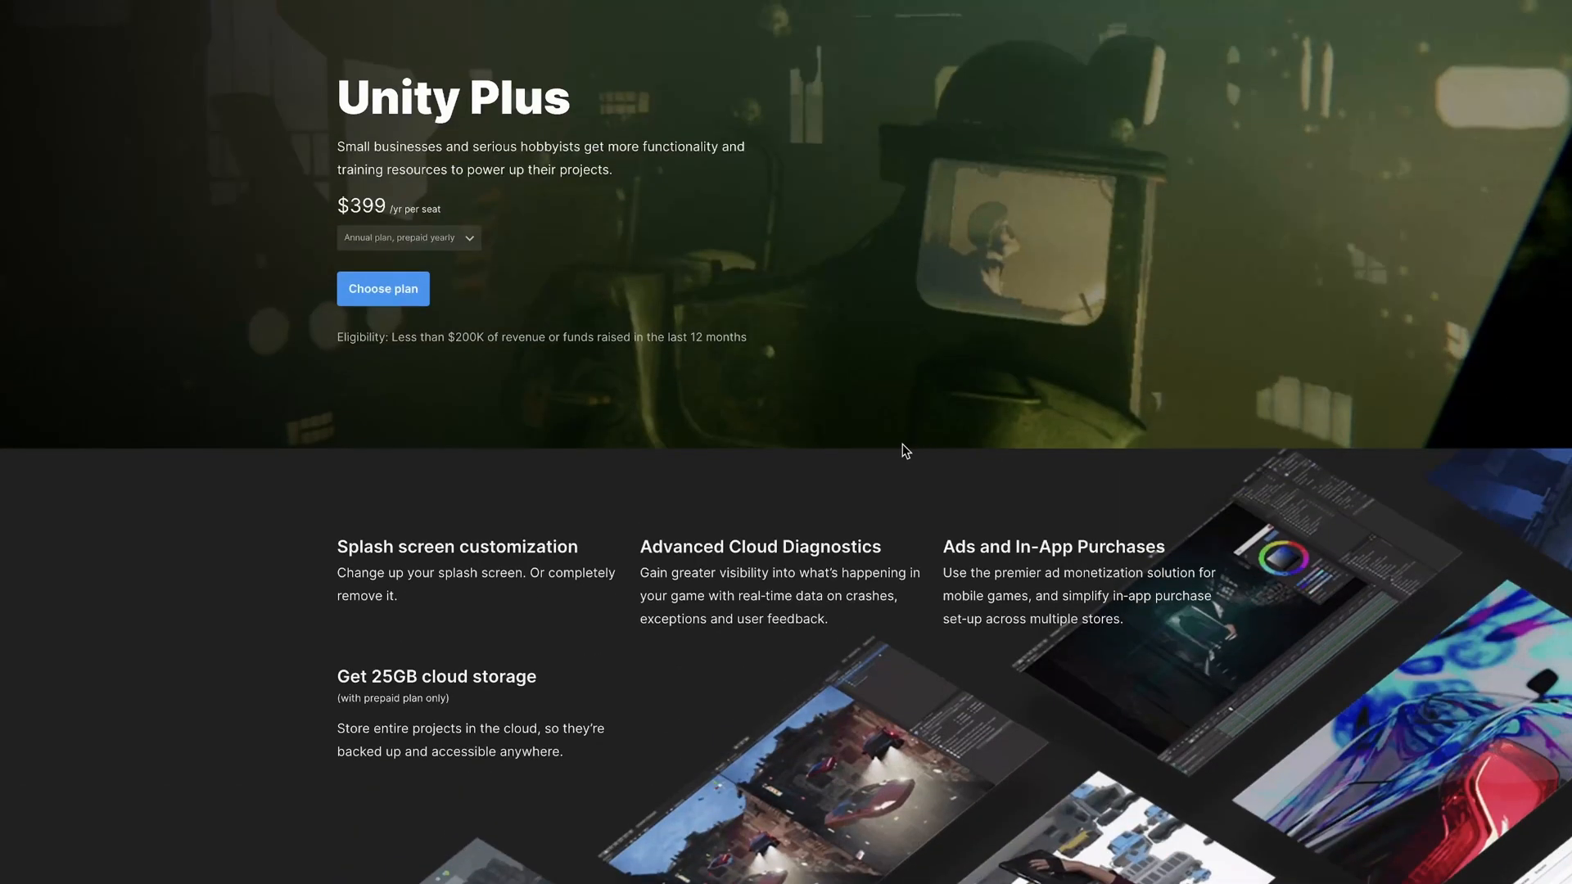
# Scroll the Unity Plus page down to the 'Unleash your creativity' video section
pyautogui.scroll(-3)
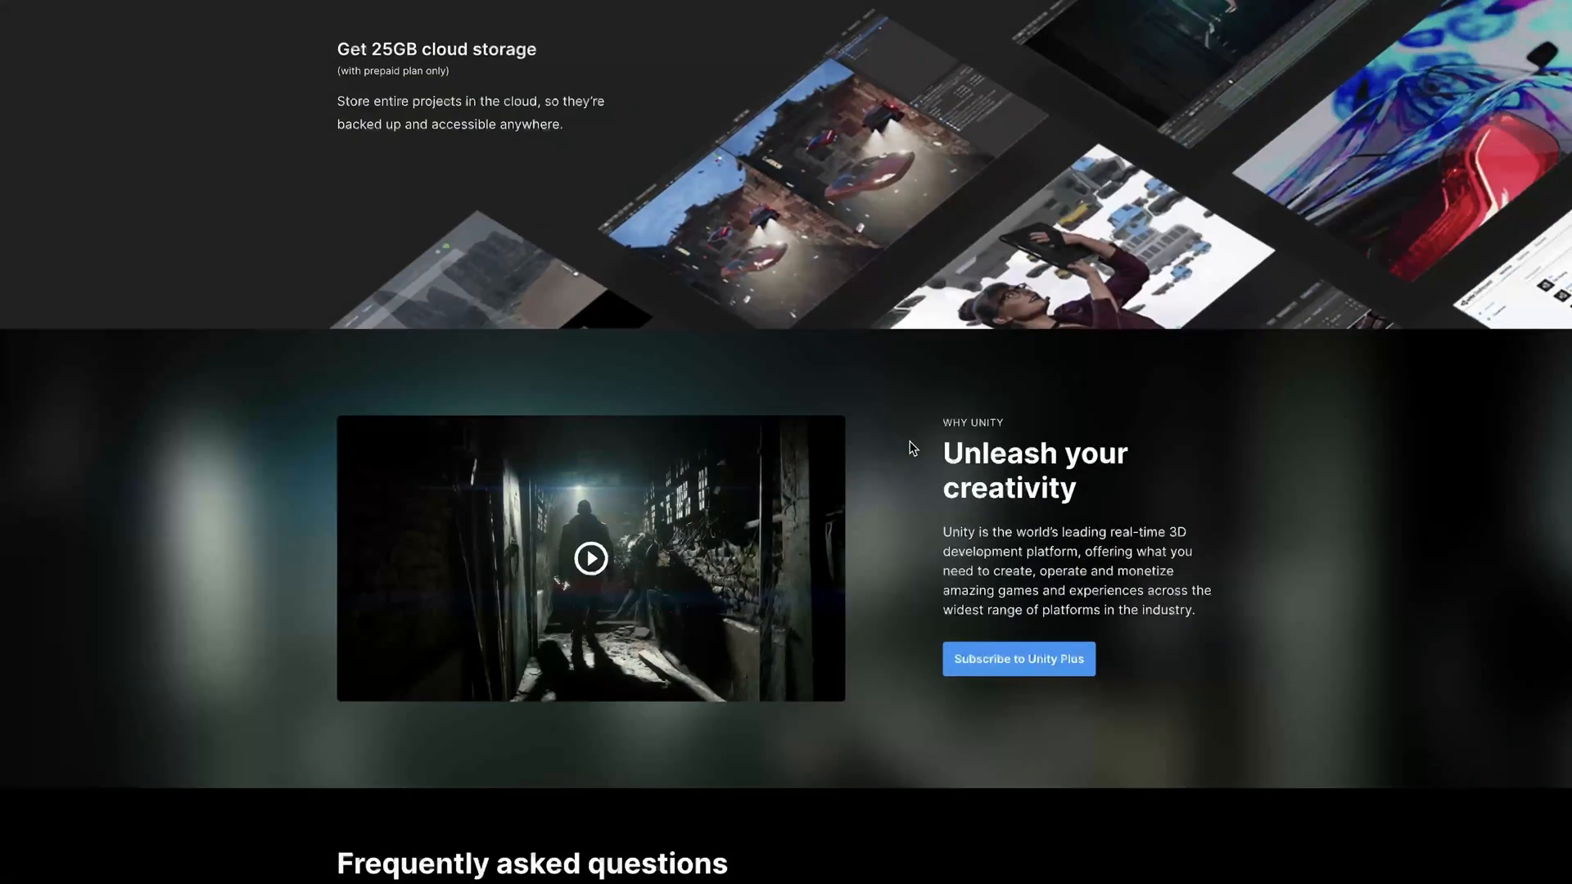
pyautogui.click(1017, 659)
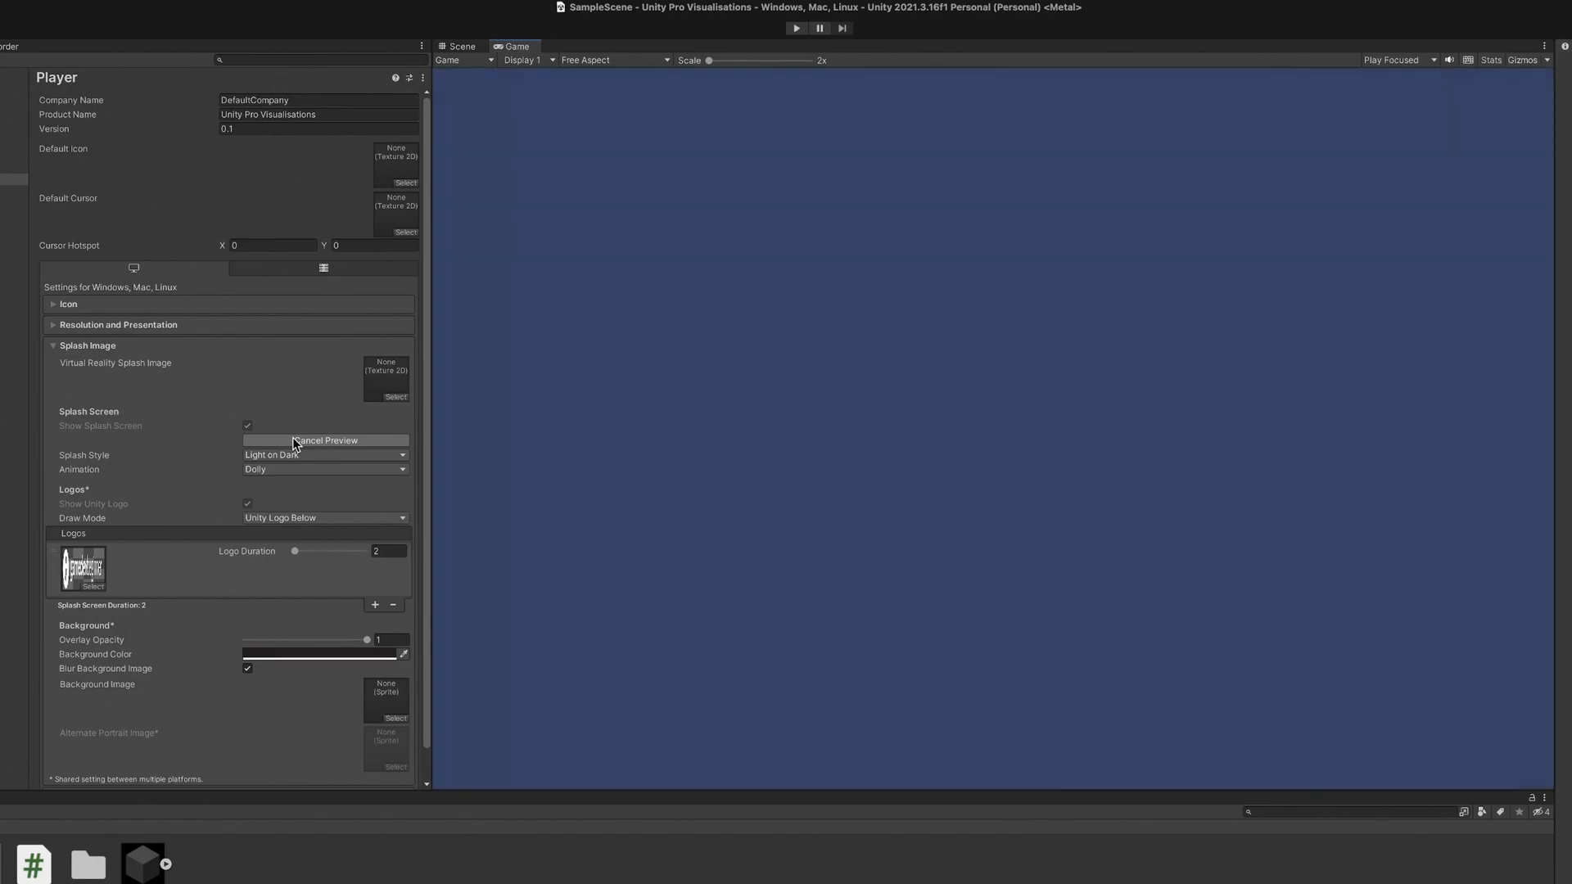
# Stop the splash preview, set Logos draw mode to All Sequential and restart the preview
pyautogui.click(324, 441)
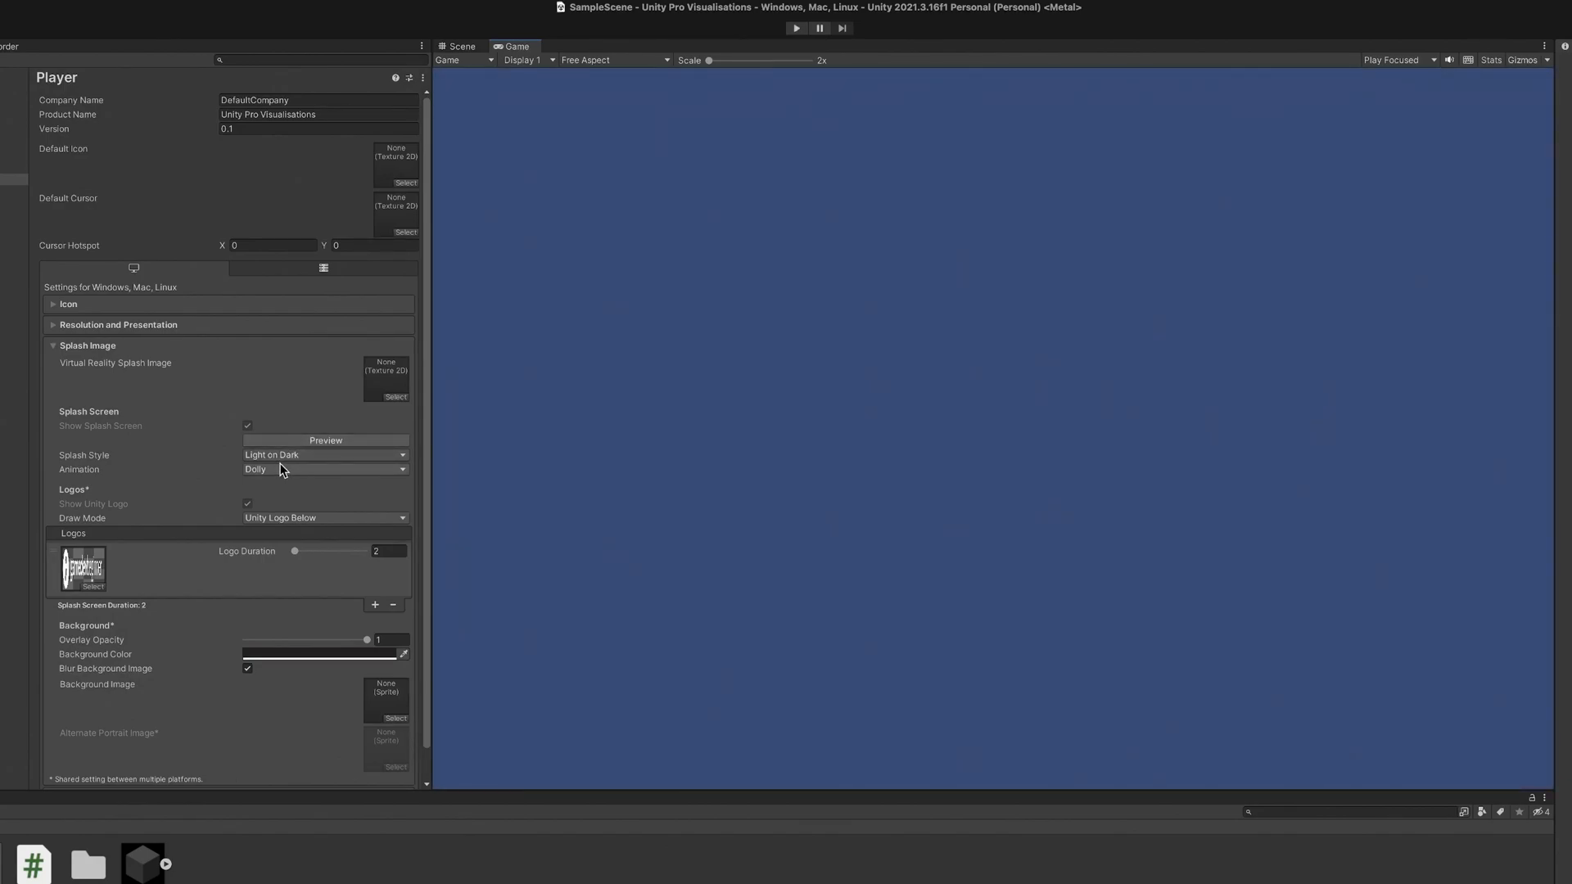
pyautogui.click(324, 517)
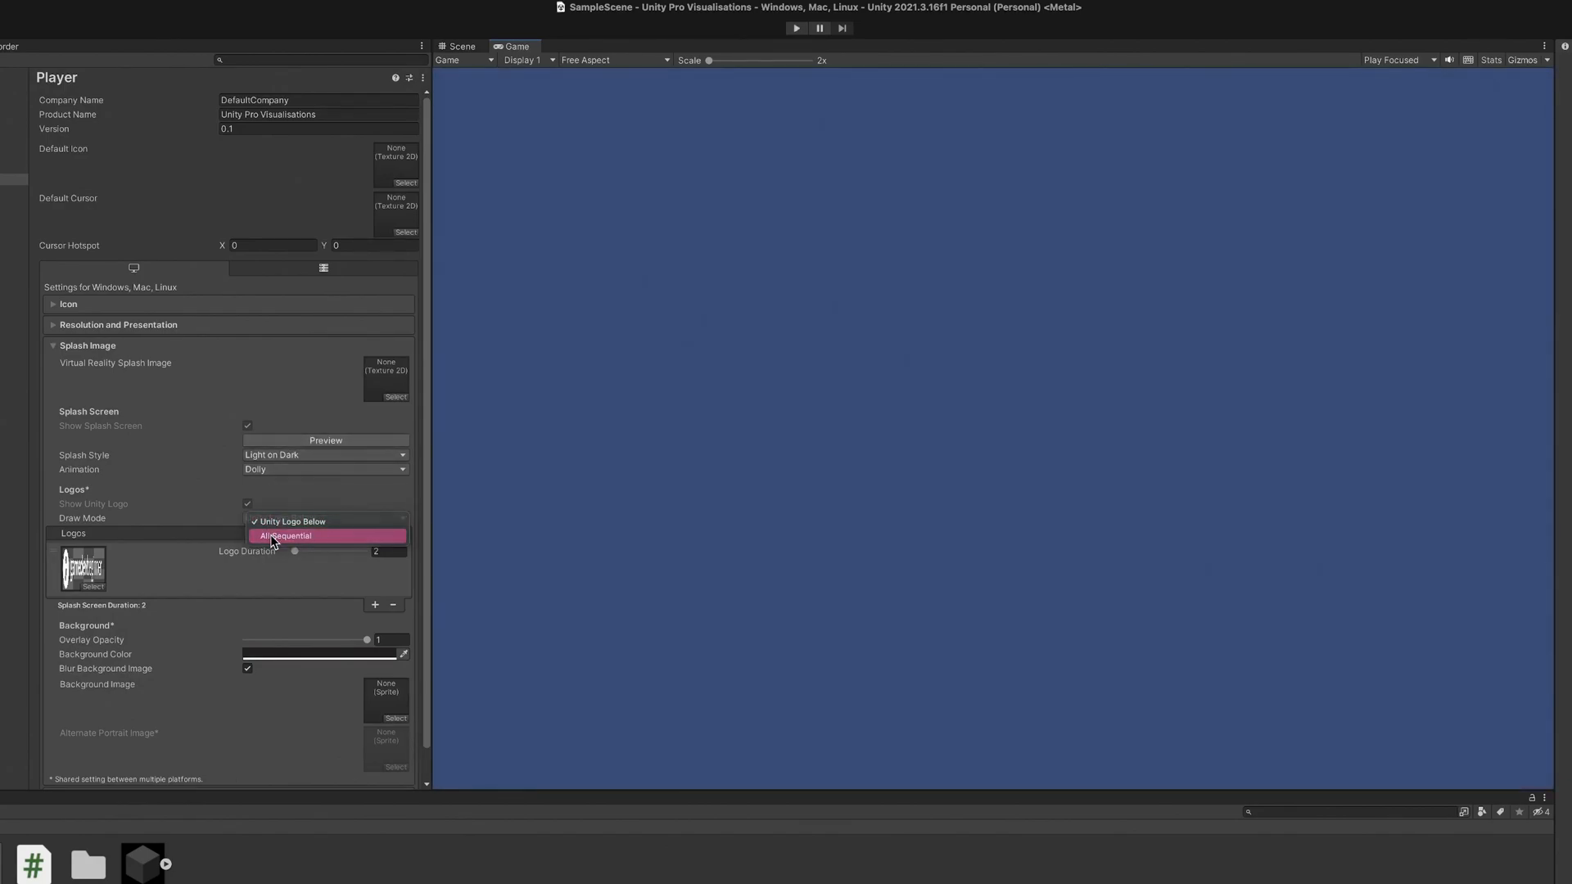
pyautogui.click(288, 535)
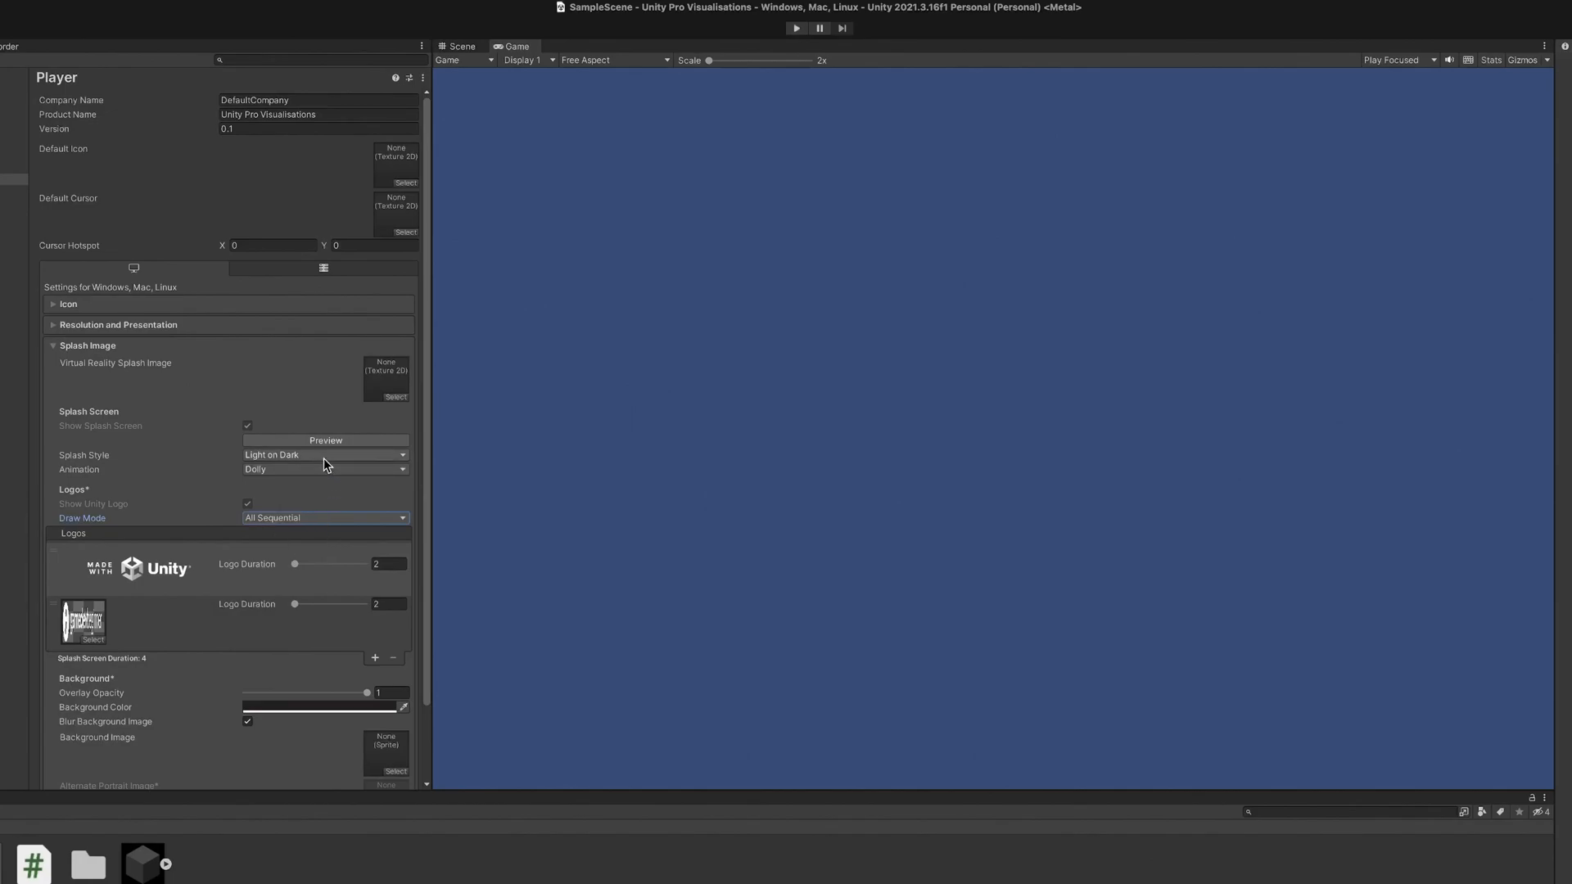
pyautogui.click(324, 441)
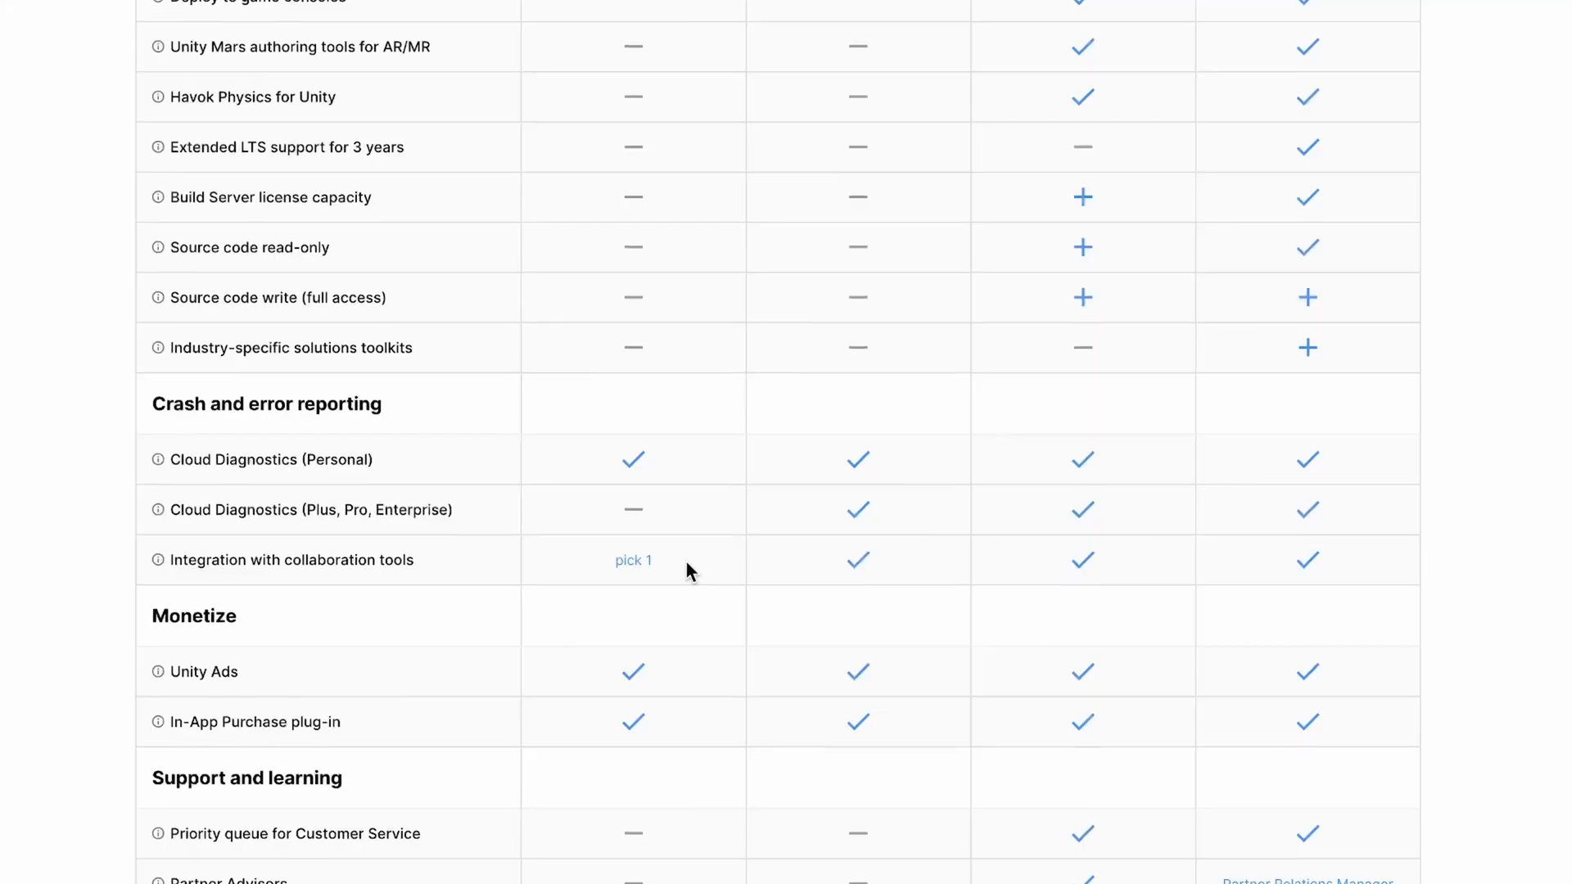
# Scroll the comparison table down to the Crash and error reporting rows
pyautogui.scroll(-3)
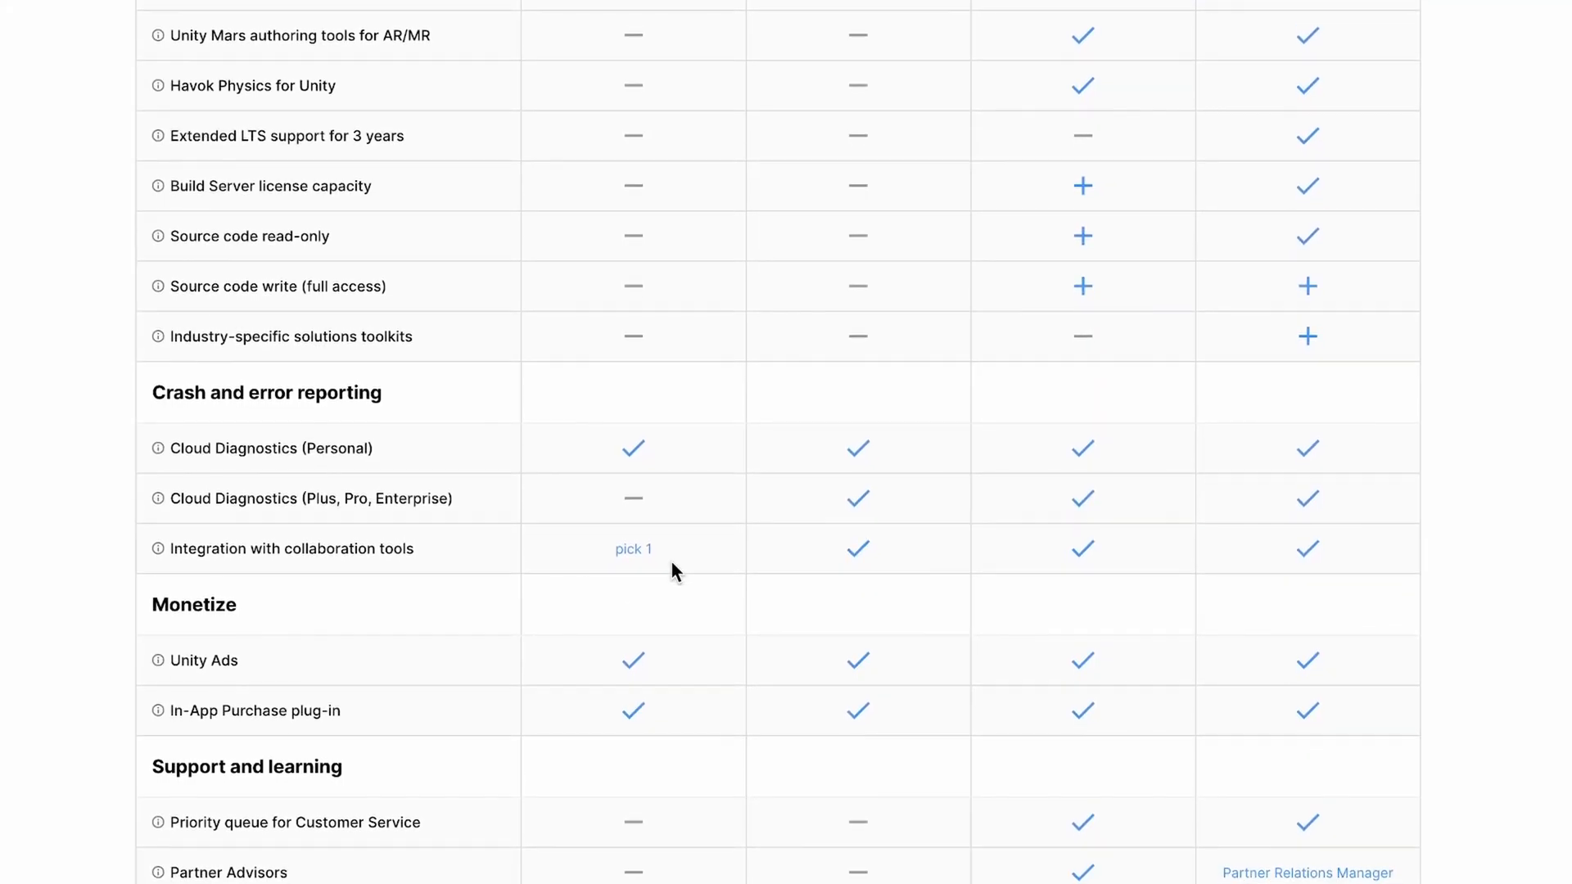
pyautogui.moveTo(157, 548)
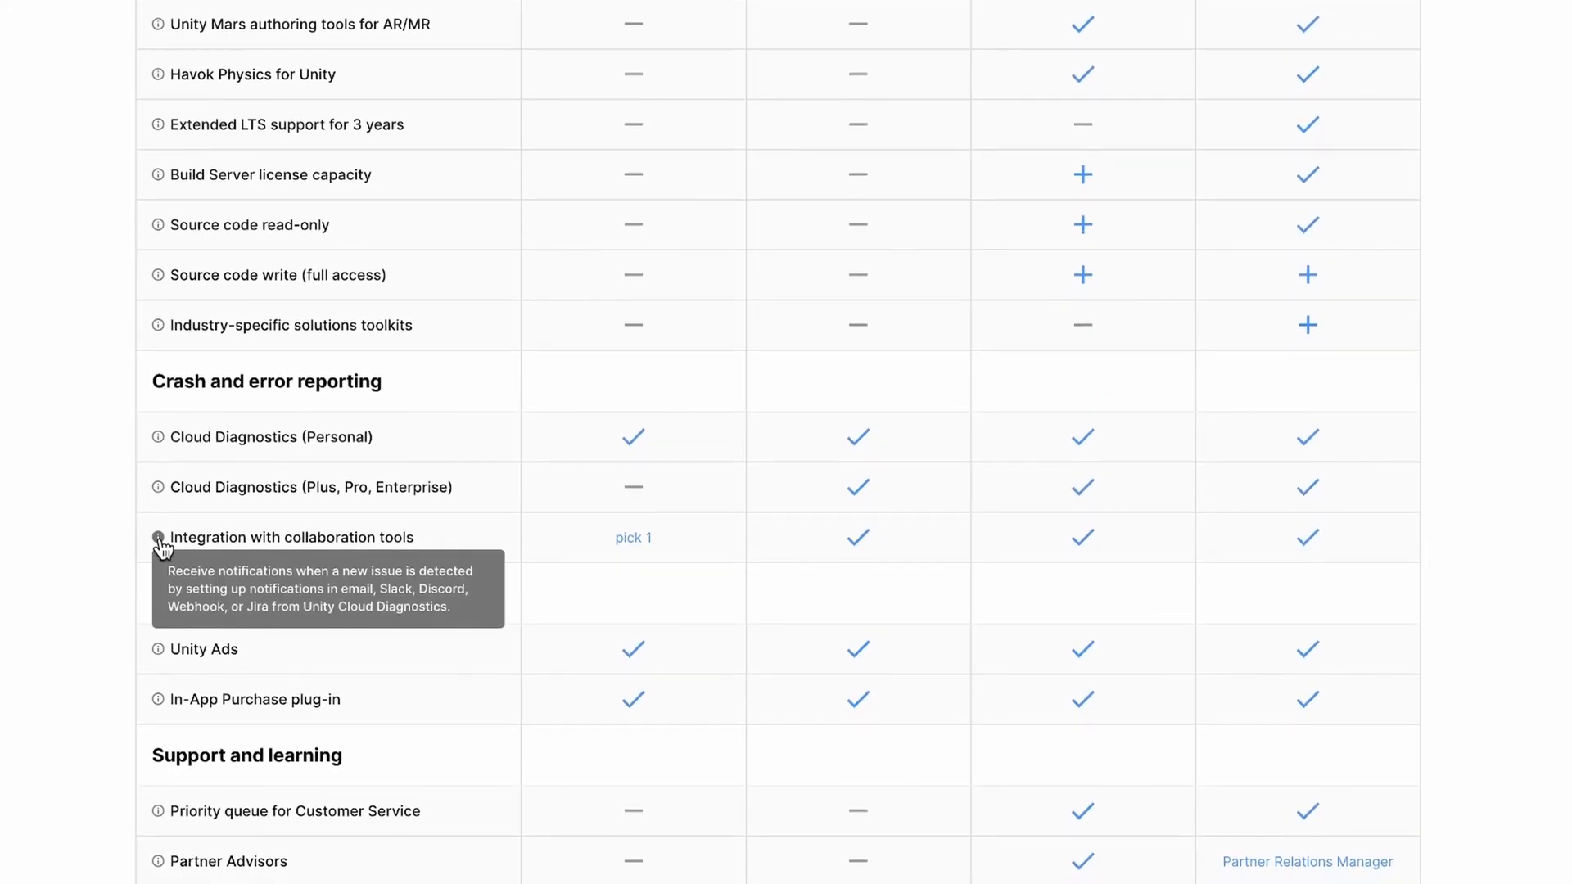
pyautogui.scroll(-3)
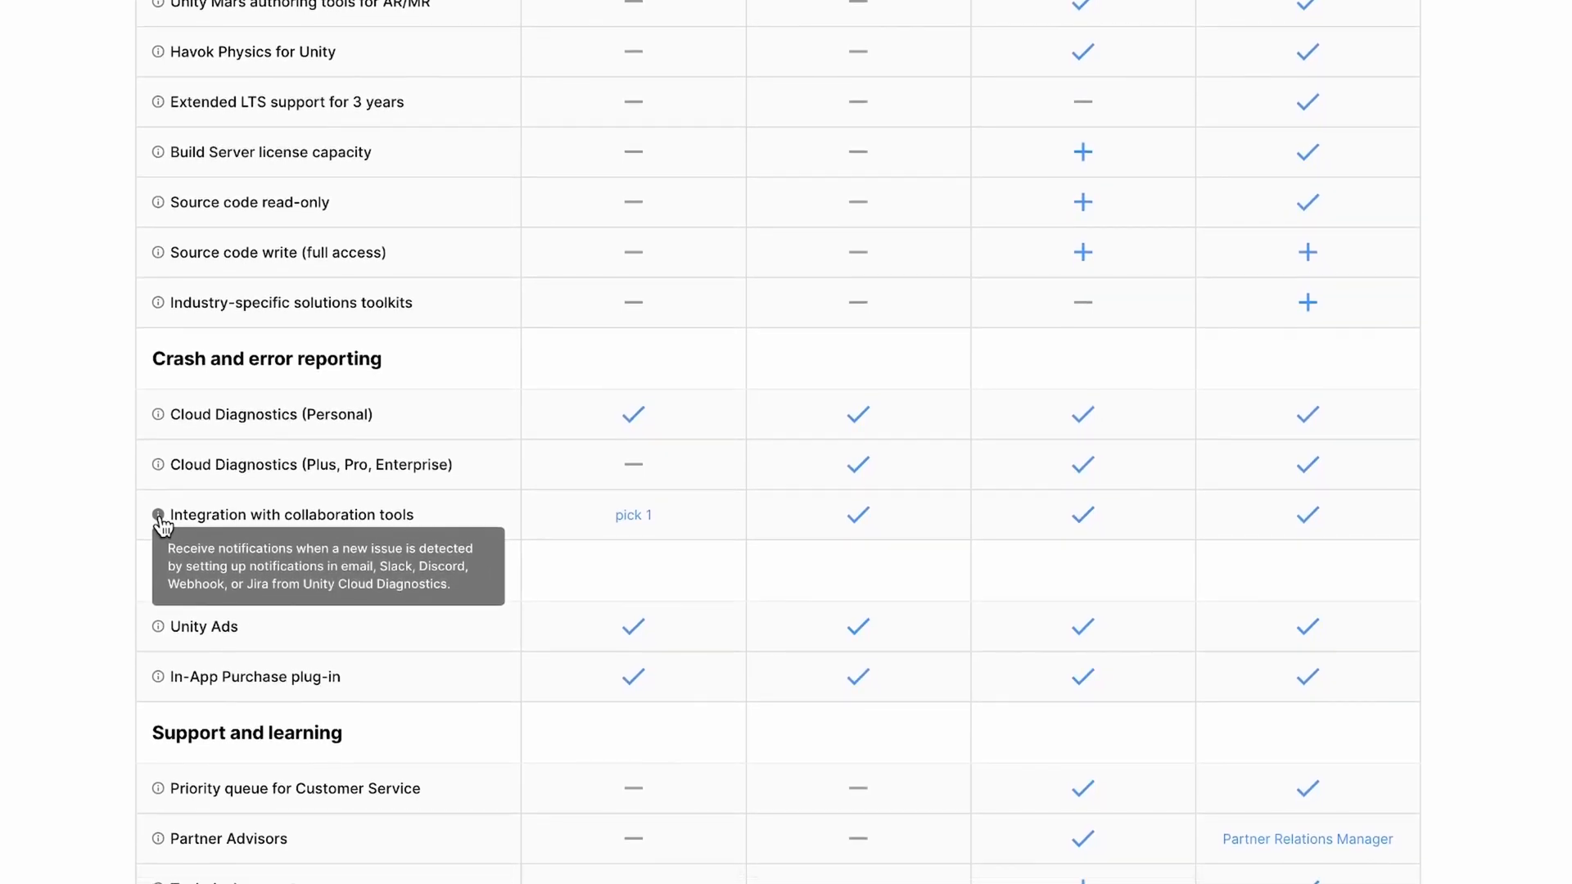
pyautogui.scroll(-3)
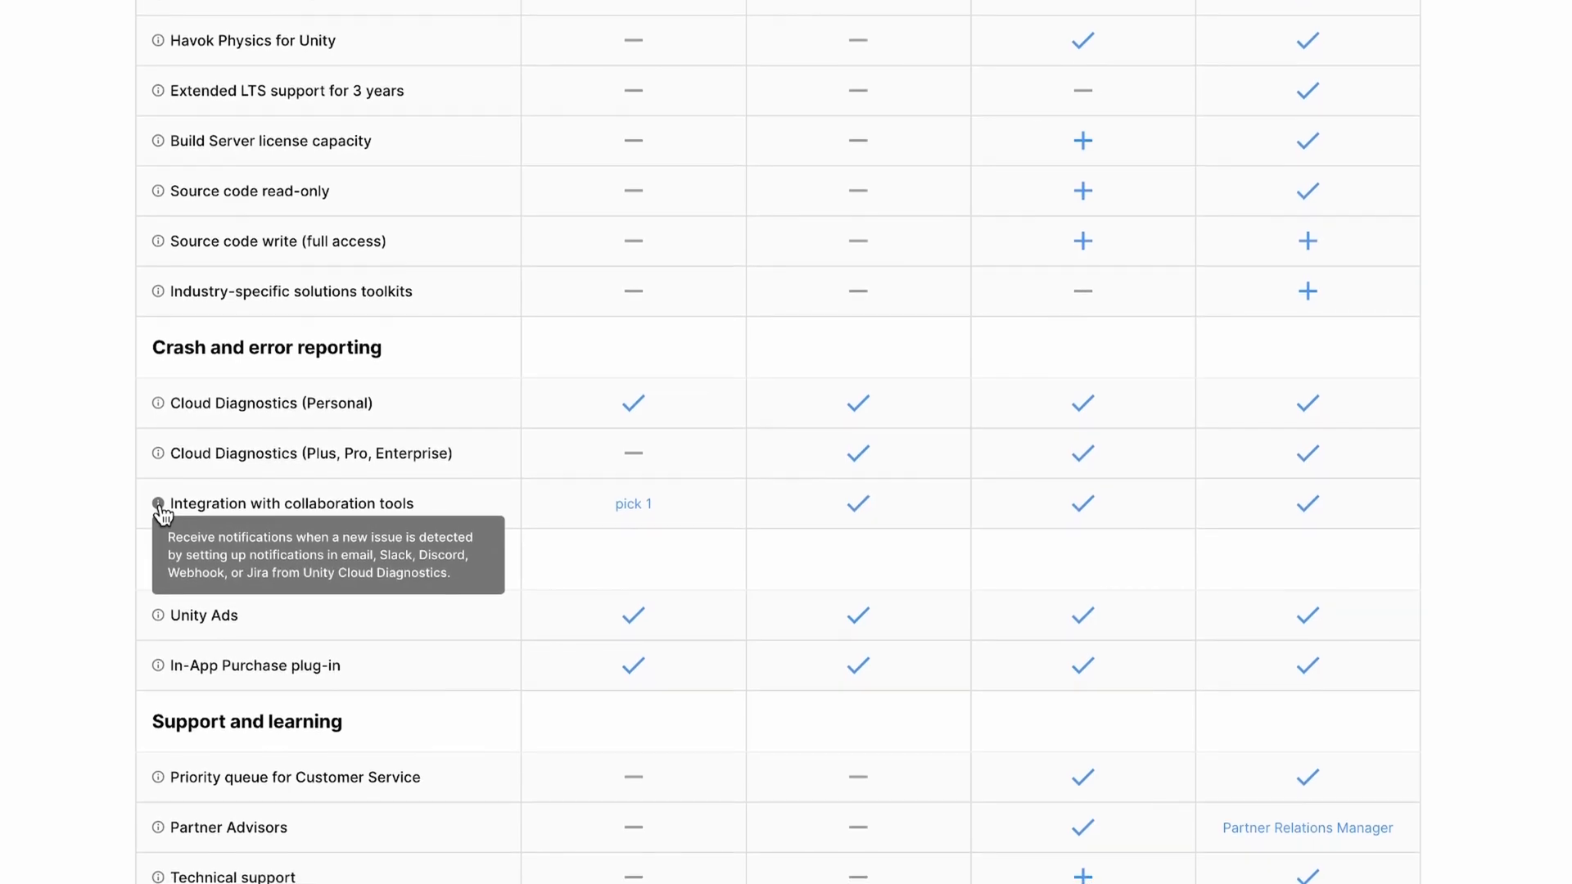
pyautogui.scroll(-3)
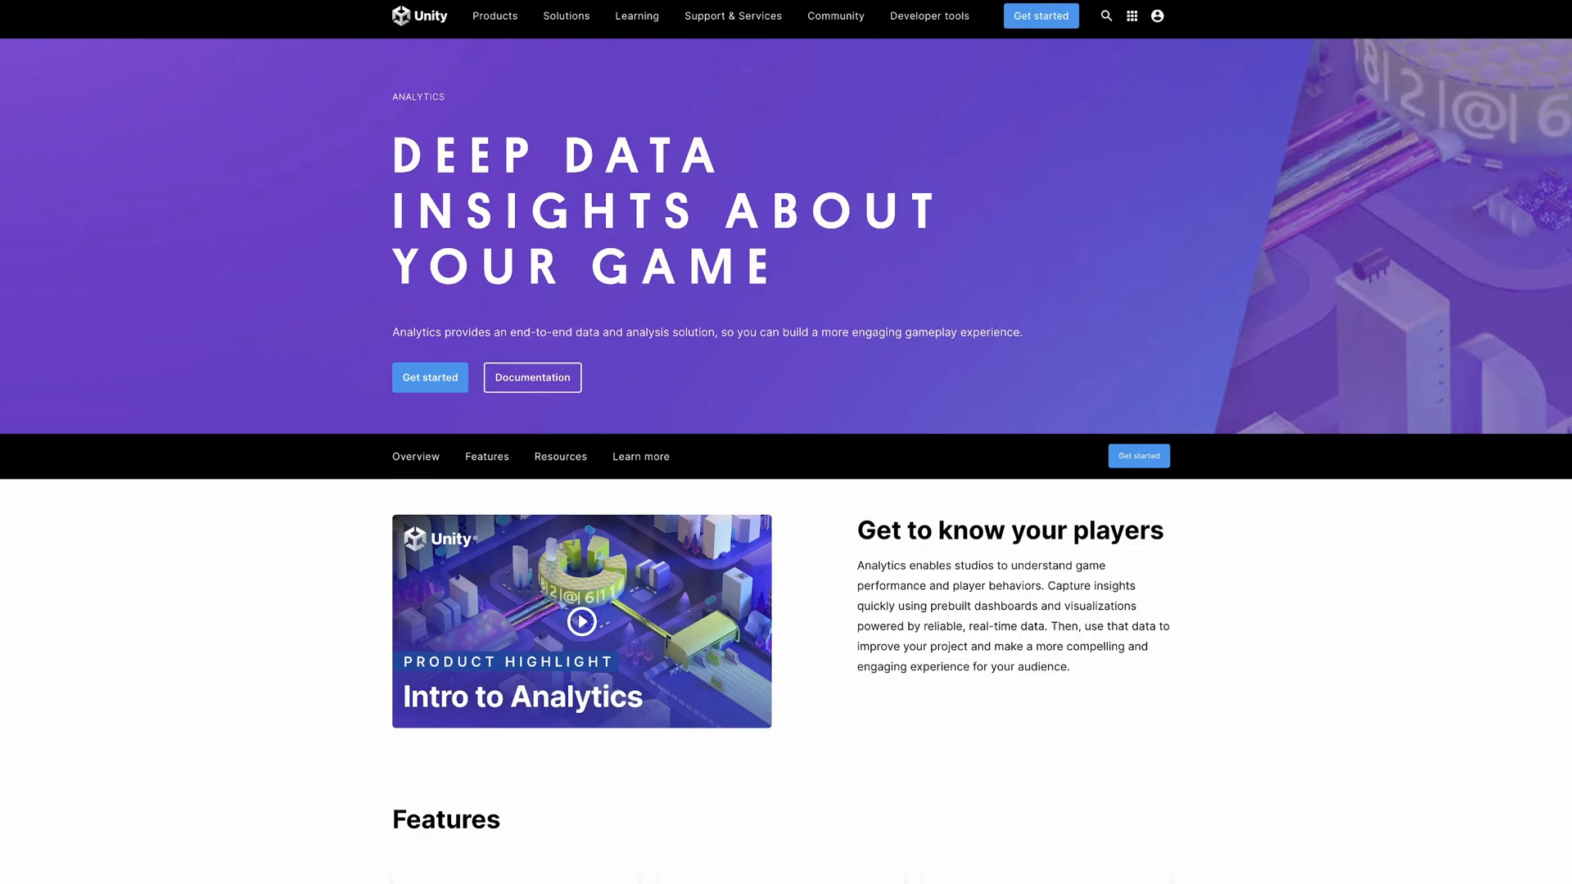
# Scroll through the Unity Analytics deep data insights overview
pyautogui.scroll(-3)
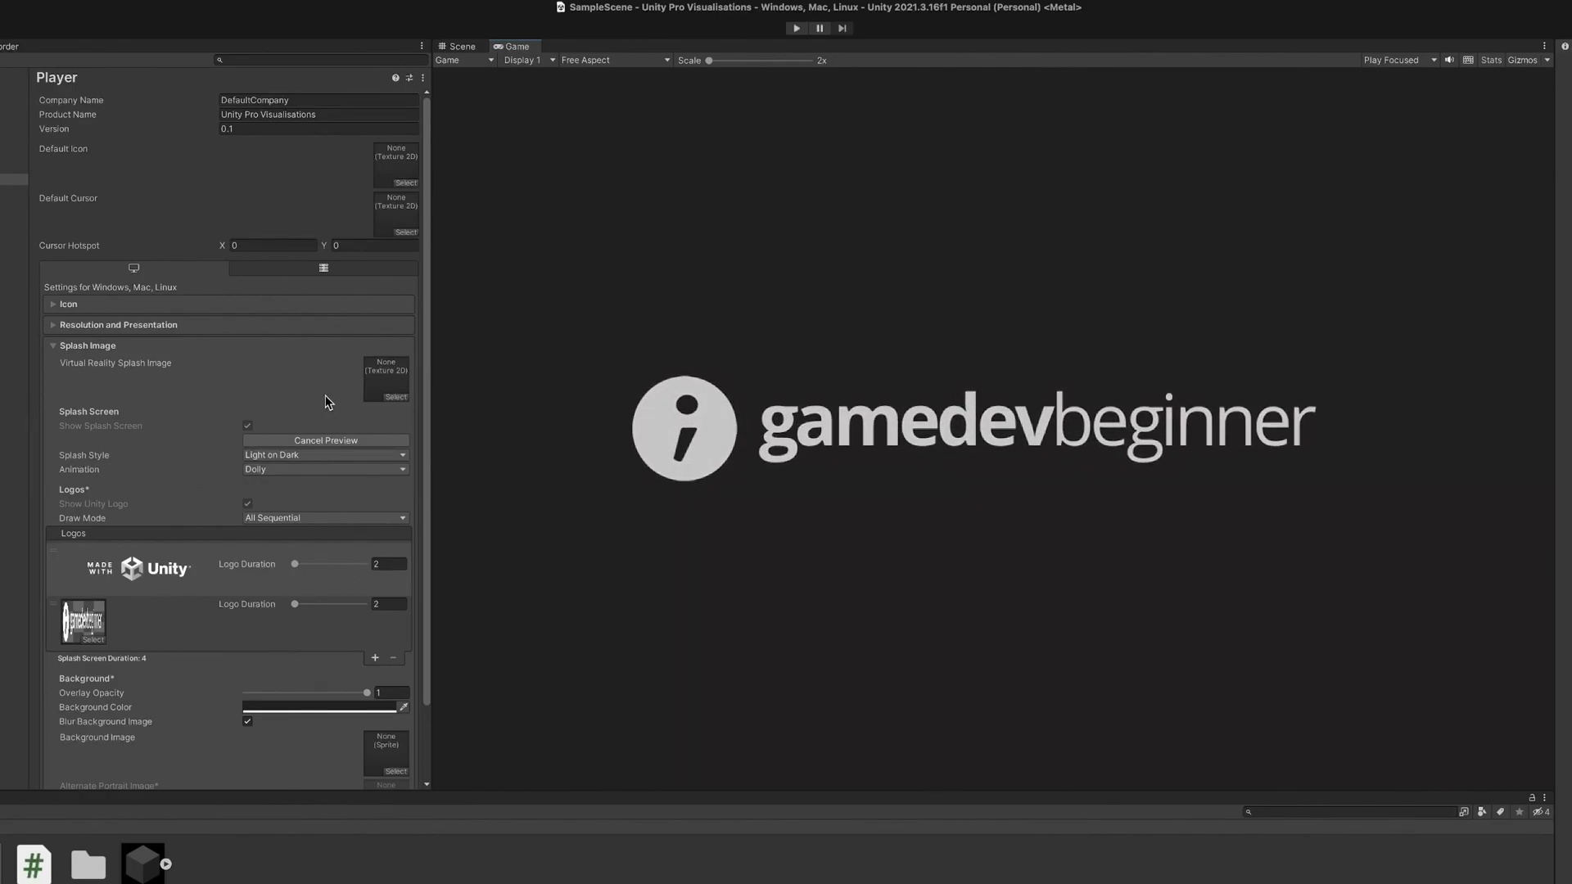
# Play the splash screen preview showing the gamedevbeginner logo
pyautogui.click(324, 441)
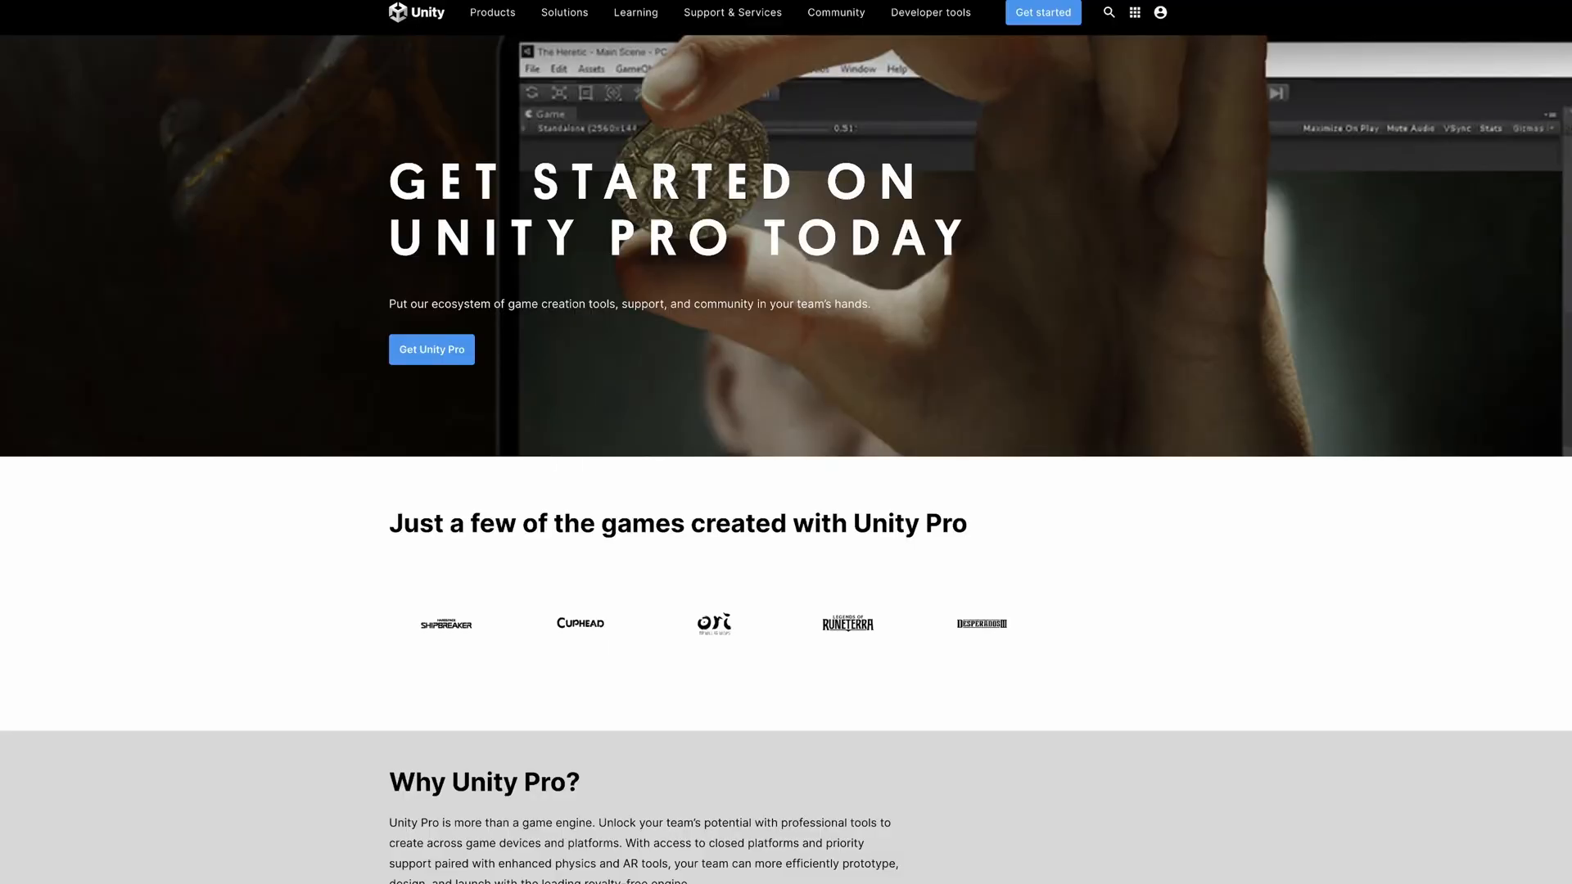
# Scroll the Unity Pro page down to the Why Unity Pro? section
pyautogui.scroll(-3)
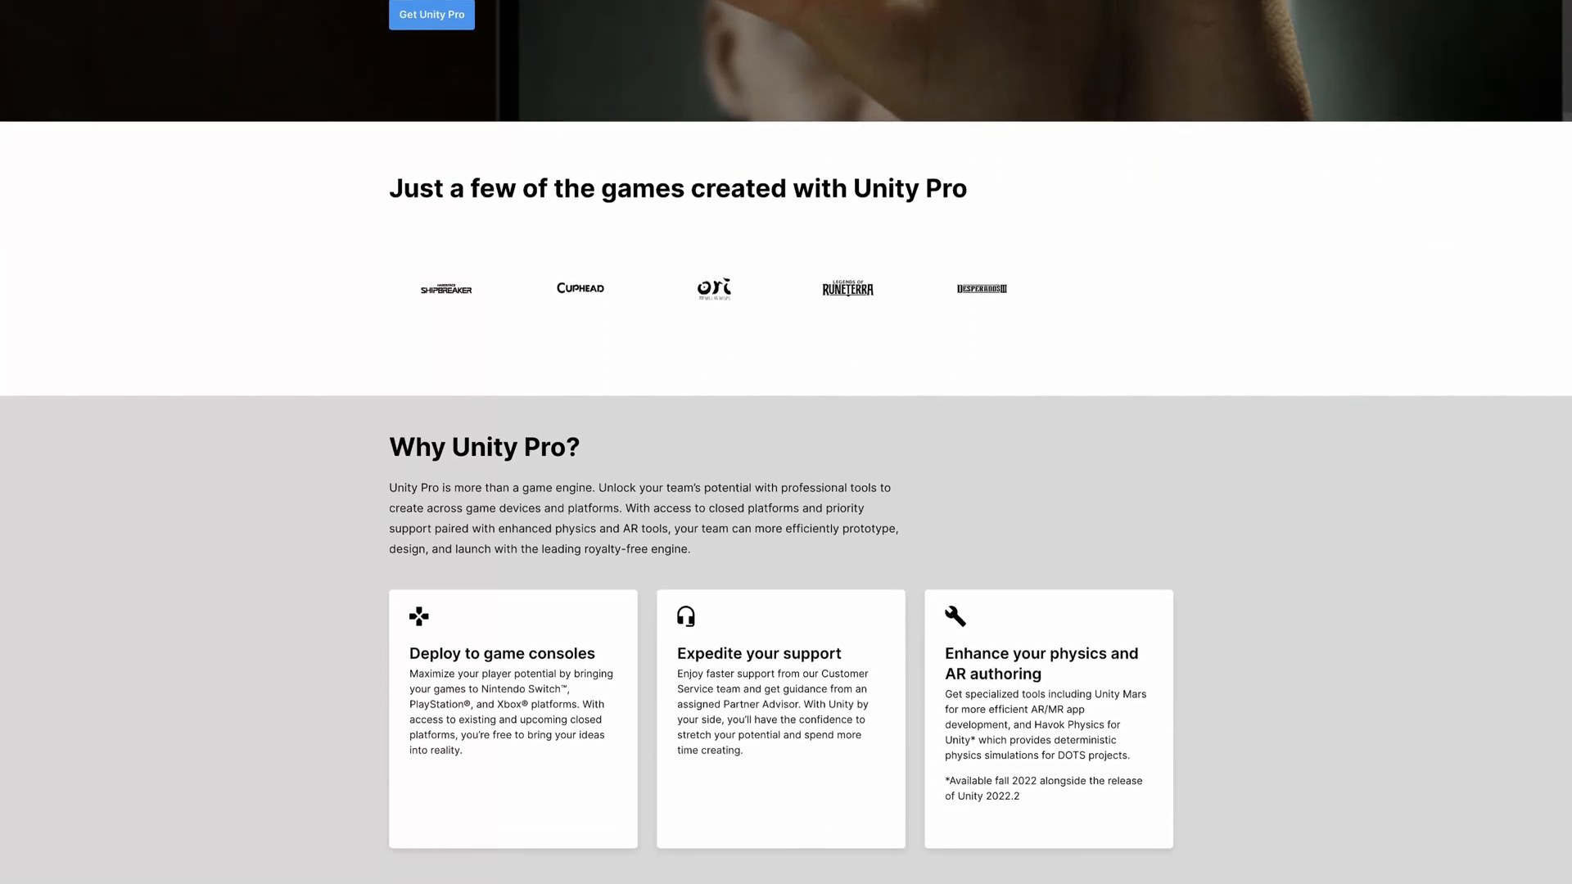
pyautogui.scroll(-3)
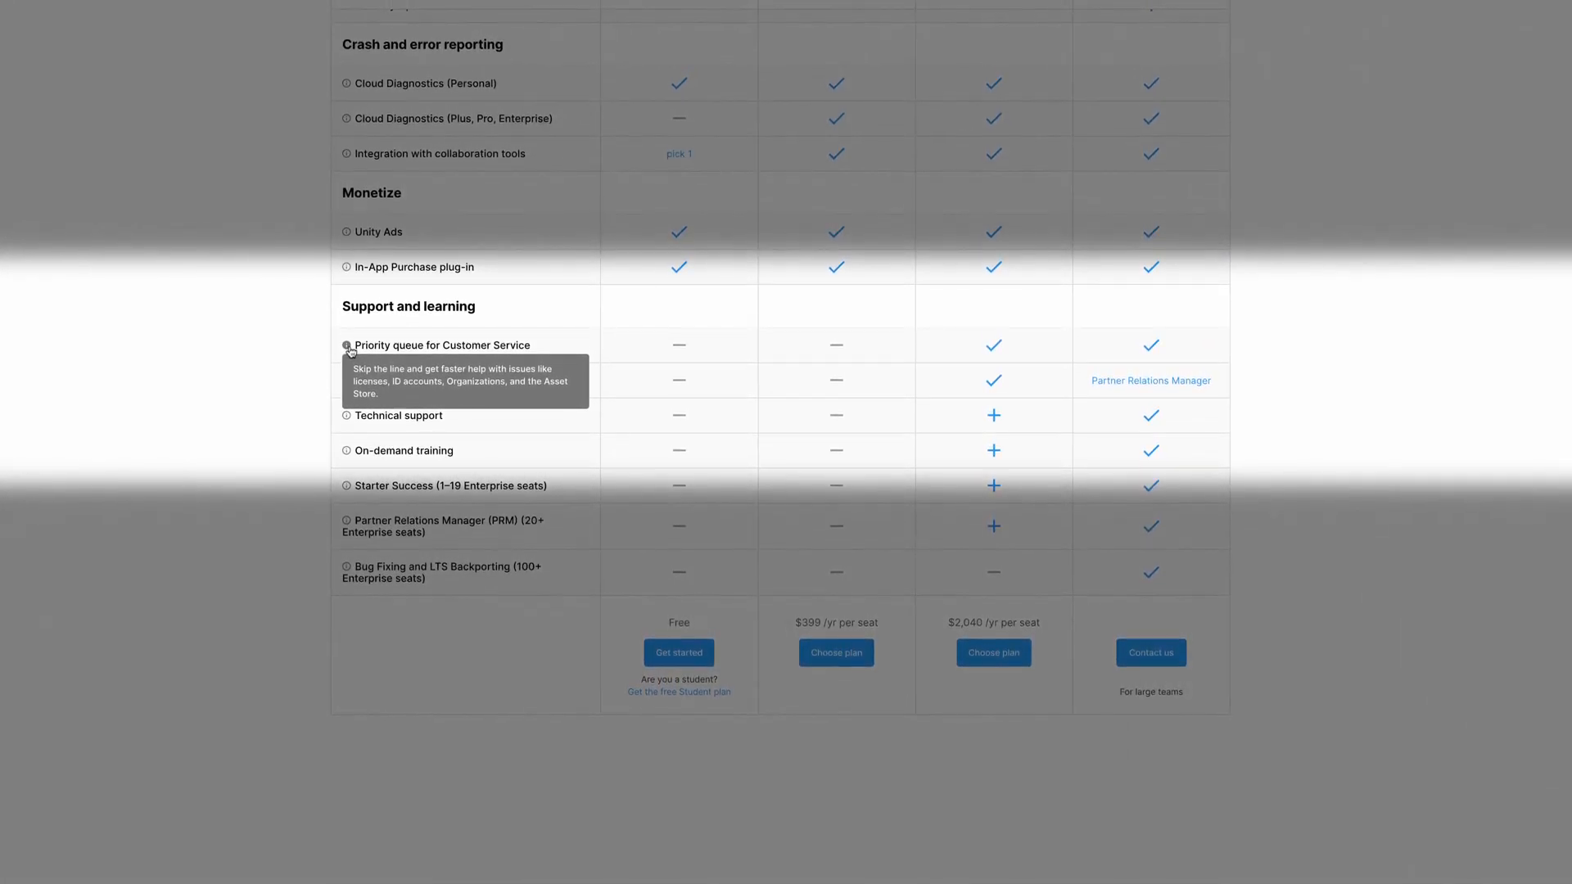
# Scroll to the Support and learning rows and plan prices at the table's bottom
pyautogui.scroll(-3)
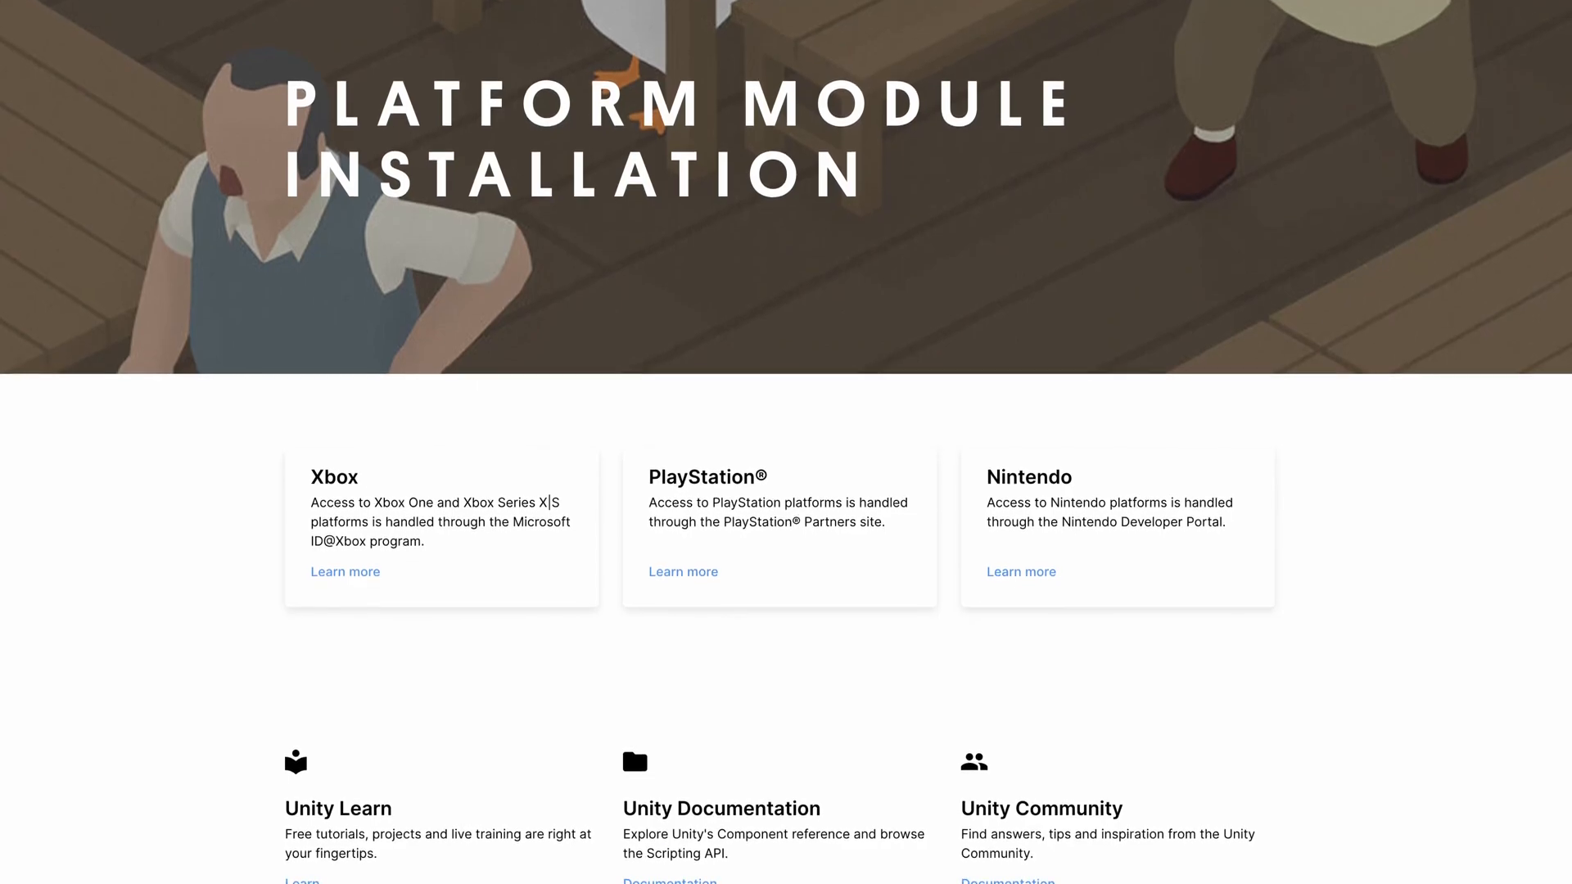
# Scroll the Platform Module Installation page to the Xbox, PlayStation and Nintendo cards
pyautogui.scroll(-3)
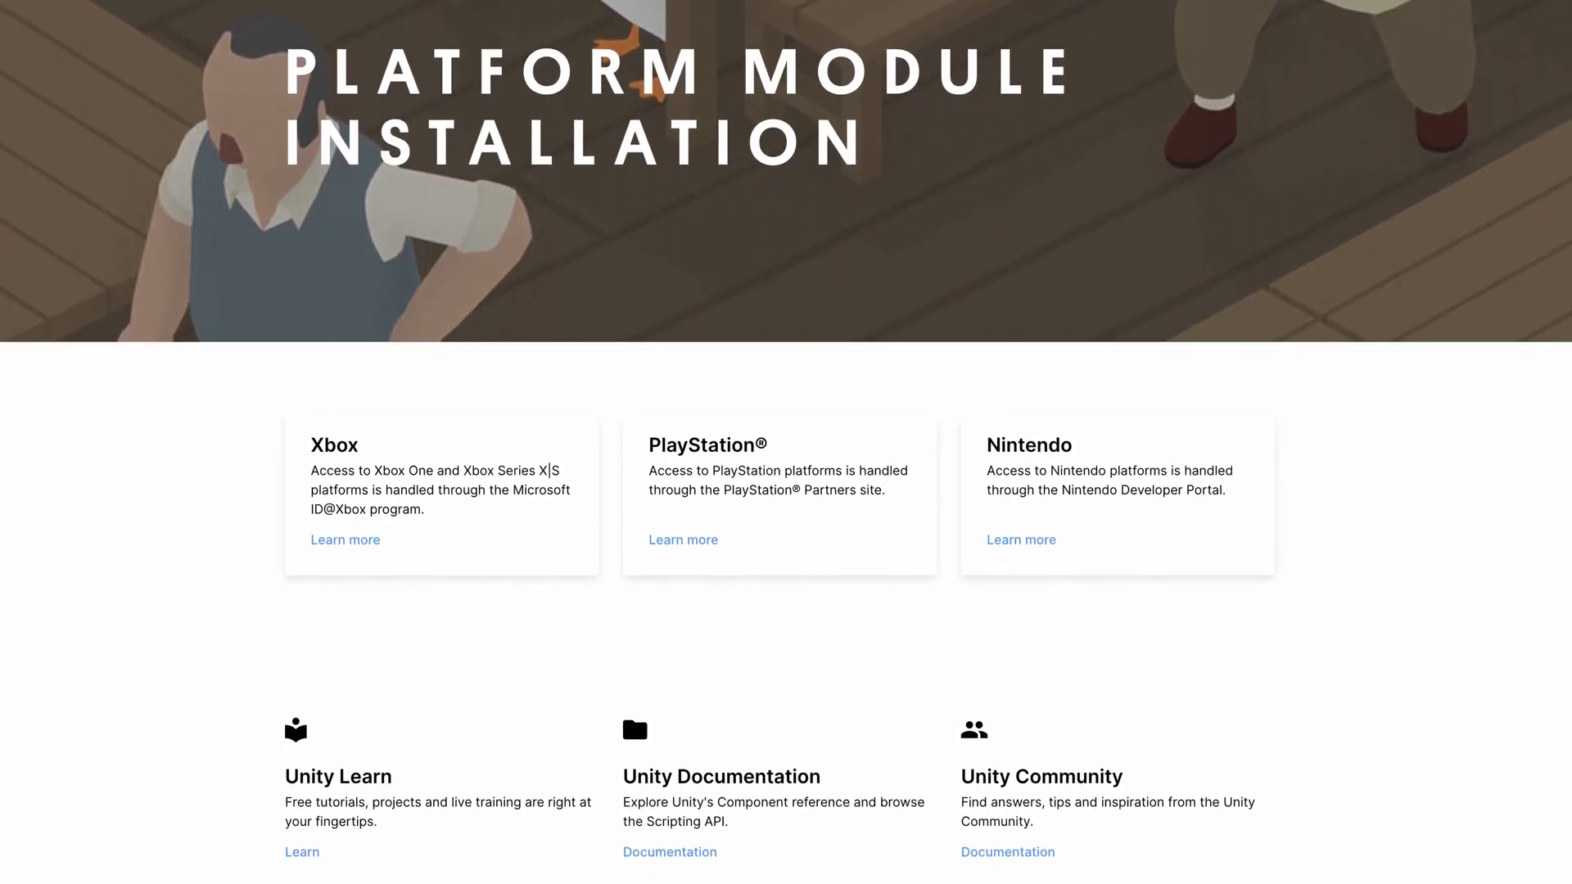
pyautogui.scroll(-3)
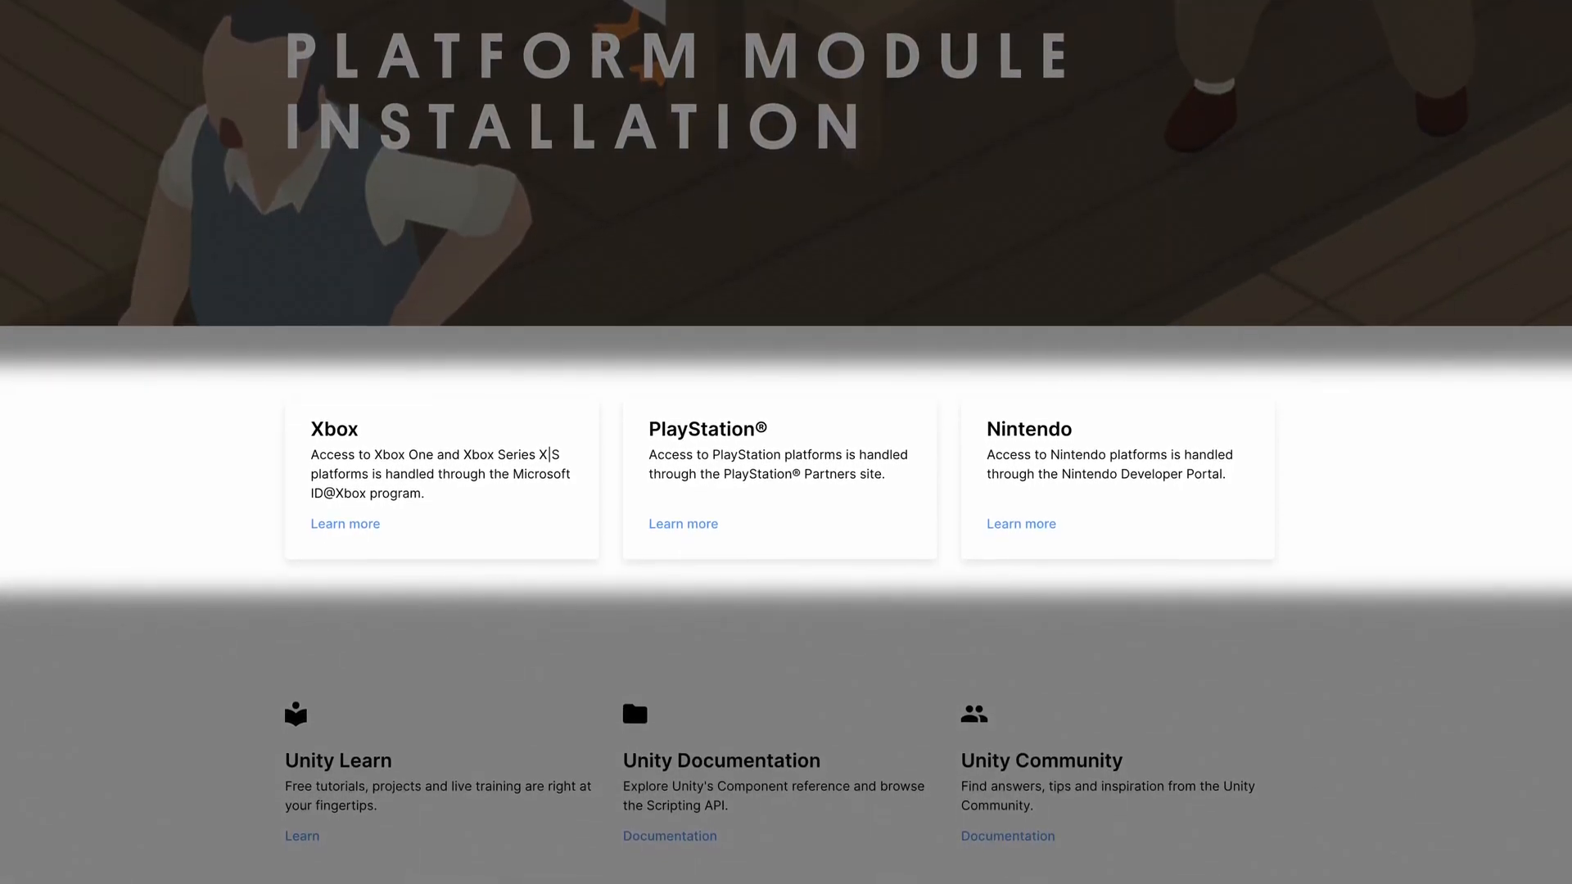